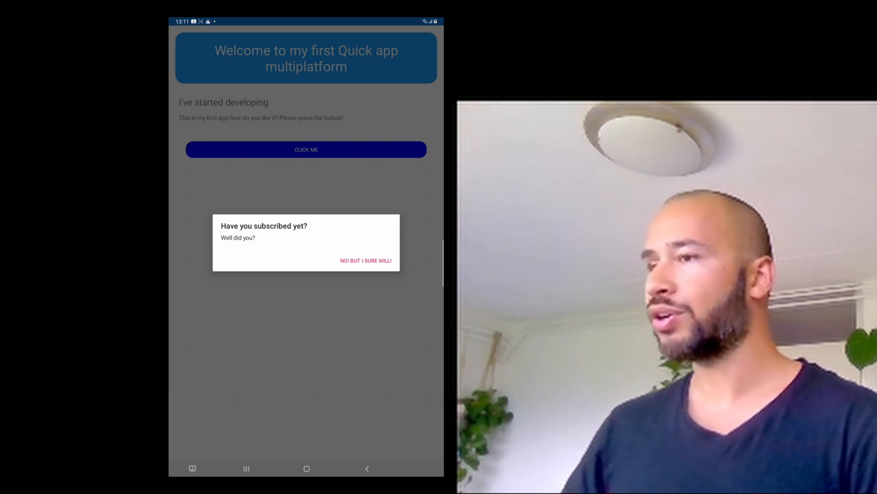
Trigger the FirstApp.UWP subscribe alert with 'Click me!', answer 'No, but I will!', and close the app.
{"action": "left_click", "coordinate": [364, 261]}
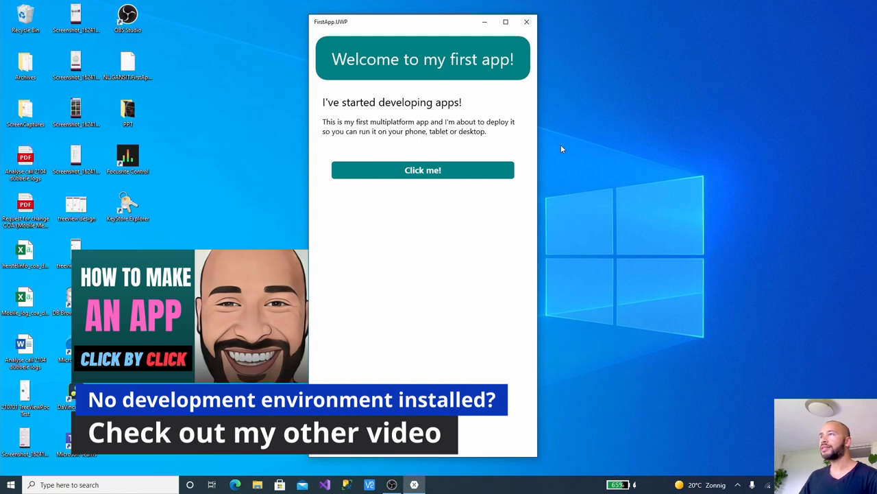
{"action": "mouse_move", "coordinate": [403, 68]}
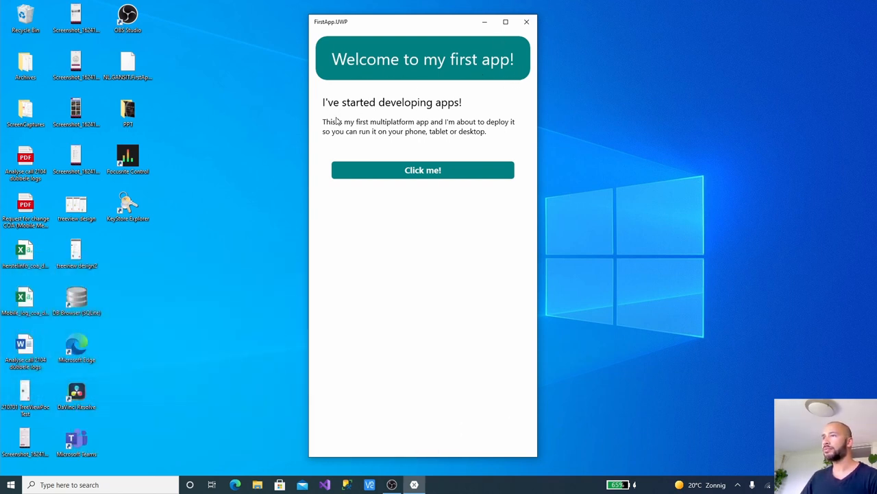
{"action": "mouse_move", "coordinate": [487, 121]}
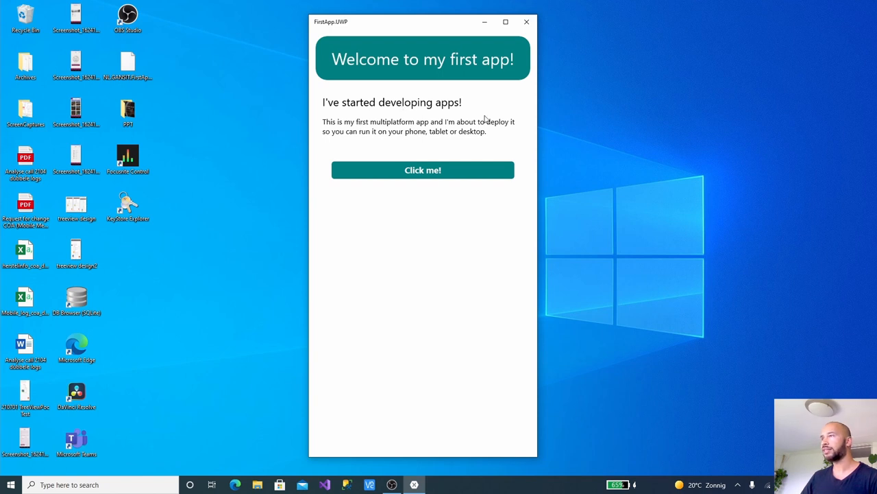
{"action": "mouse_move", "coordinate": [441, 140]}
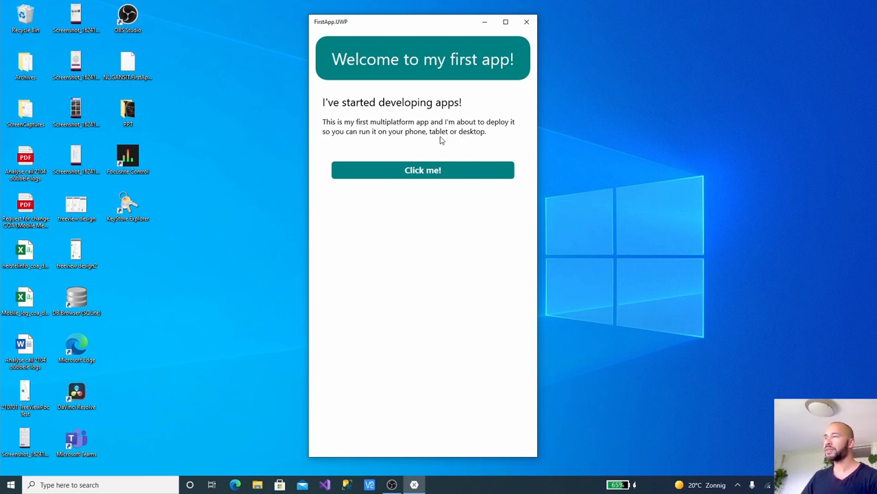
{"action": "mouse_move", "coordinate": [436, 219]}
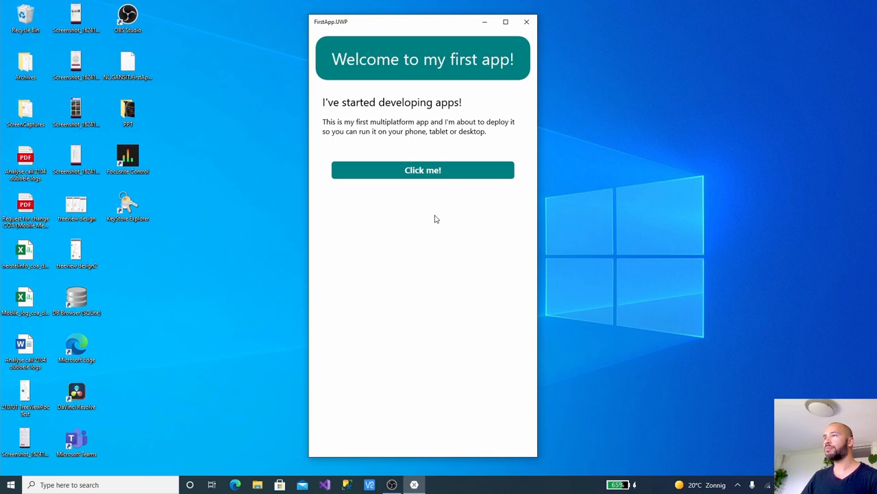
{"action": "left_click", "coordinate": [423, 170]}
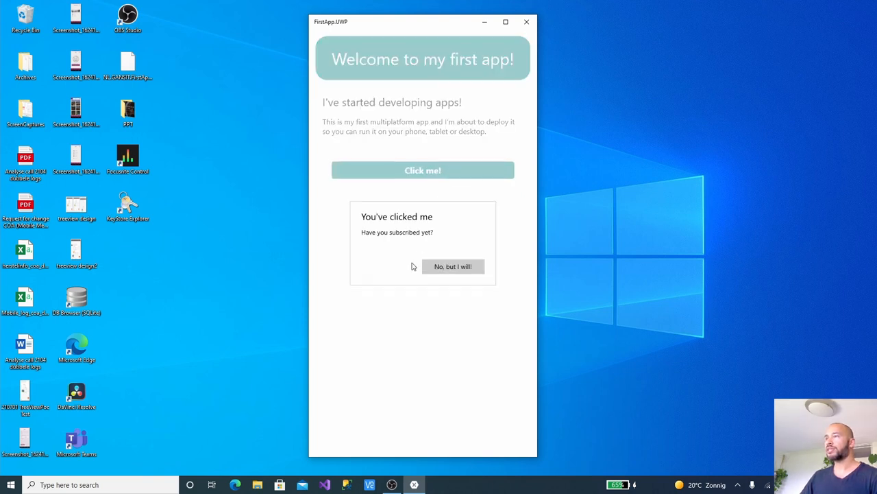
{"action": "mouse_move", "coordinate": [443, 207]}
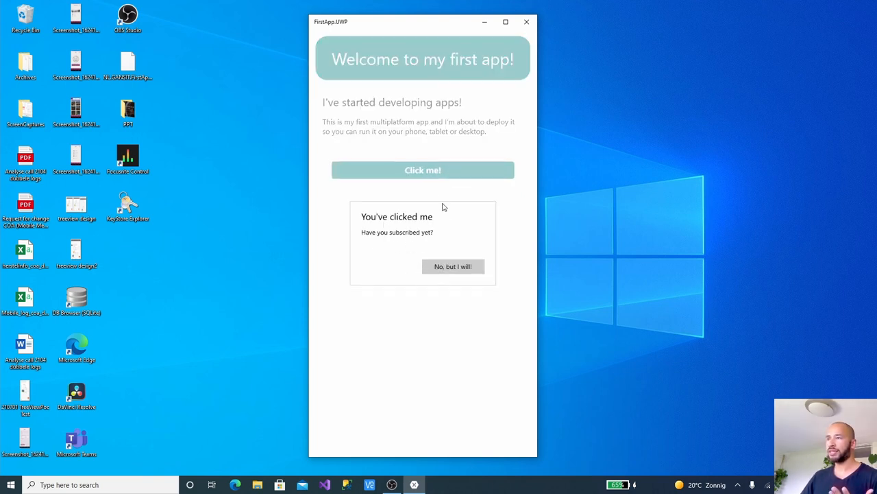
{"action": "mouse_move", "coordinate": [442, 233]}
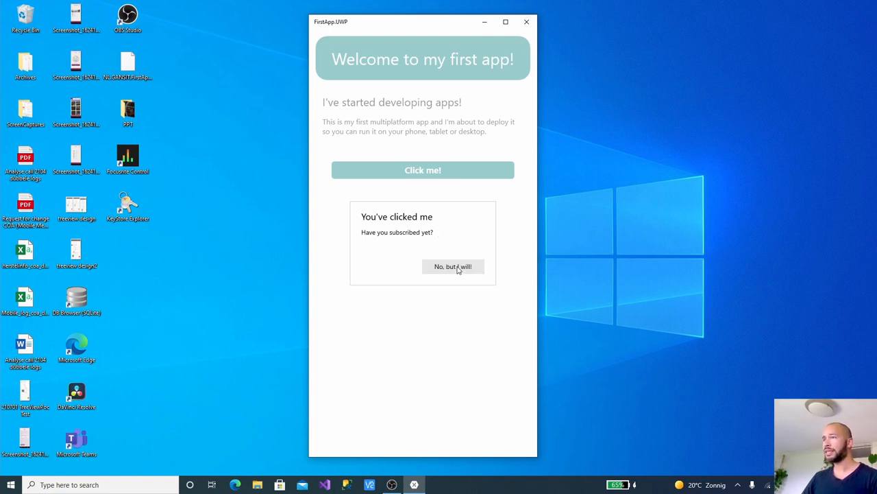
{"action": "left_click", "coordinate": [527, 22]}
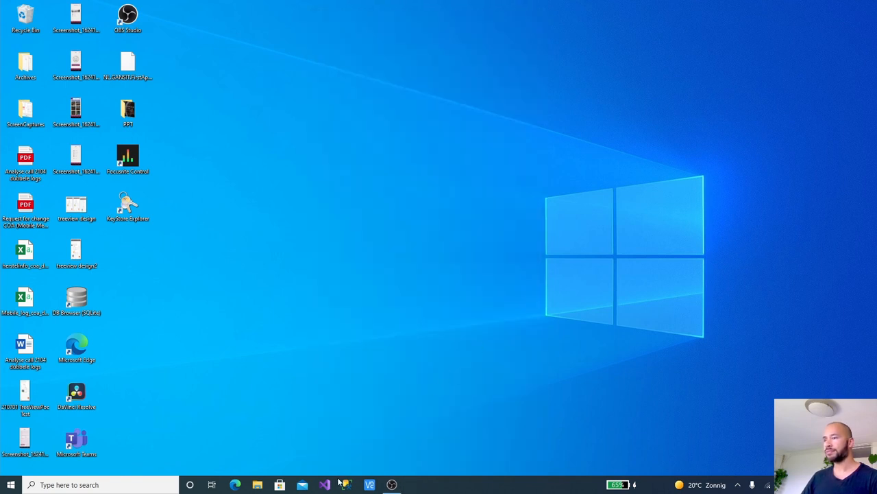
Launch Visual Studio 2019 from the taskbar and choose 'Create a new project'.
{"action": "right_click", "coordinate": [324, 485]}
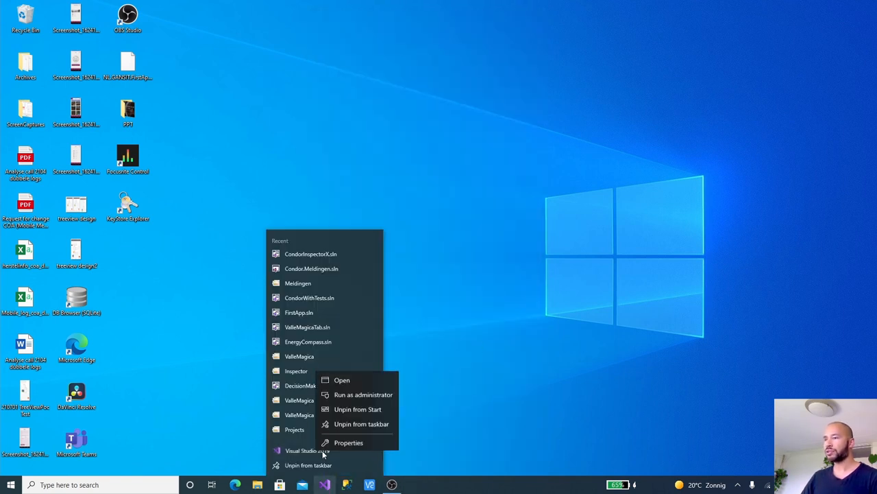
{"action": "left_click", "coordinate": [425, 314]}
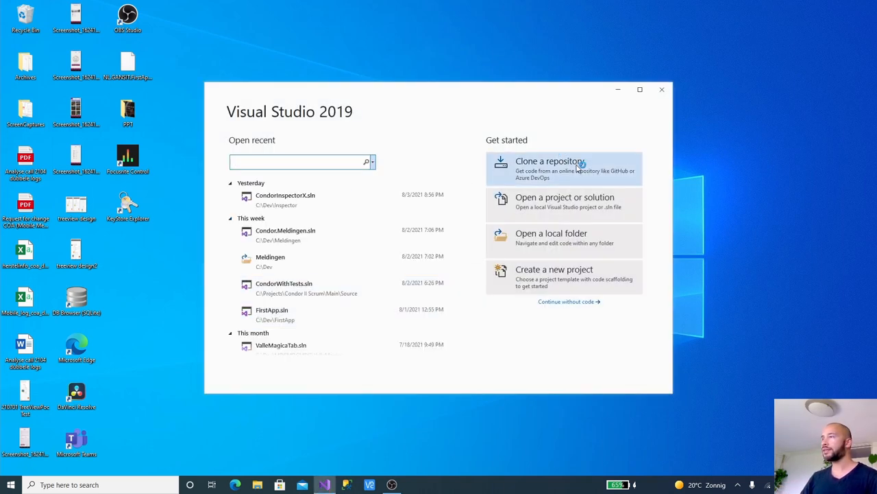
{"action": "left_click", "coordinate": [554, 275]}
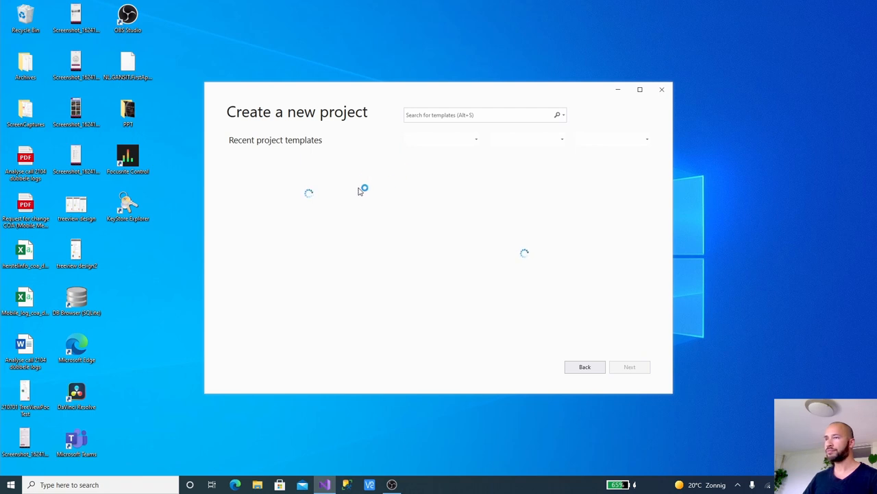
{"action": "mouse_move", "coordinate": [371, 225]}
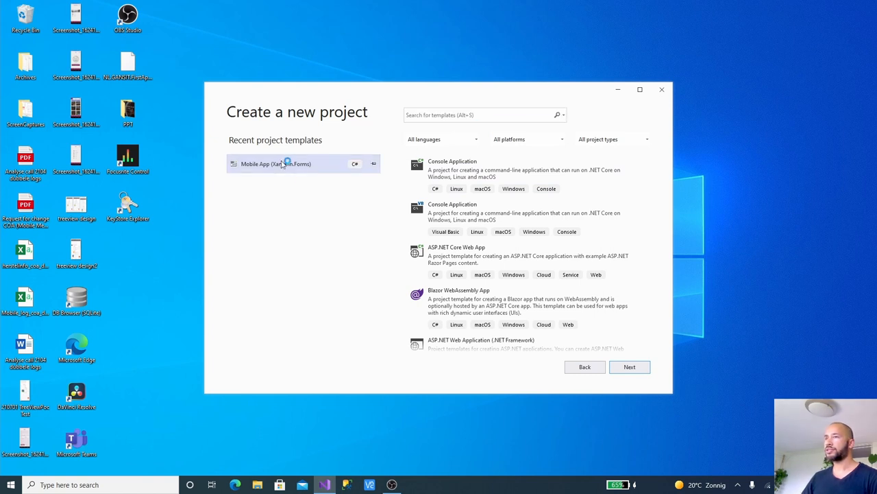
Choose Mobile App (Xamarin.Forms), name it FirstQuickApp and locate it in C:\Dev.
{"action": "left_click", "coordinate": [628, 367]}
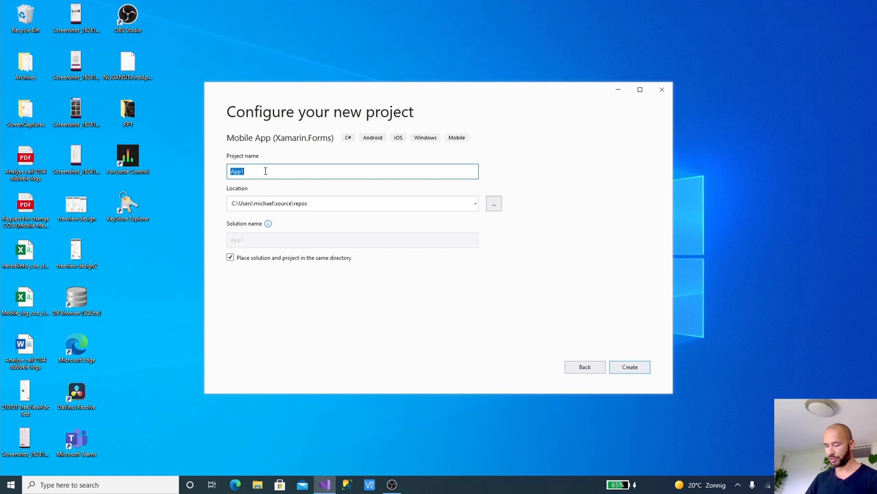
{"action": "type", "text": "FirstQuick"}
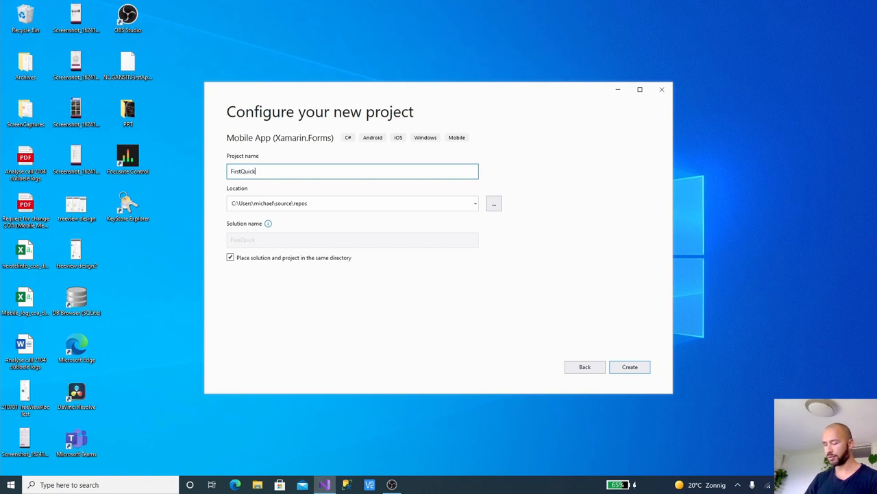
{"action": "type", "text": "App"}
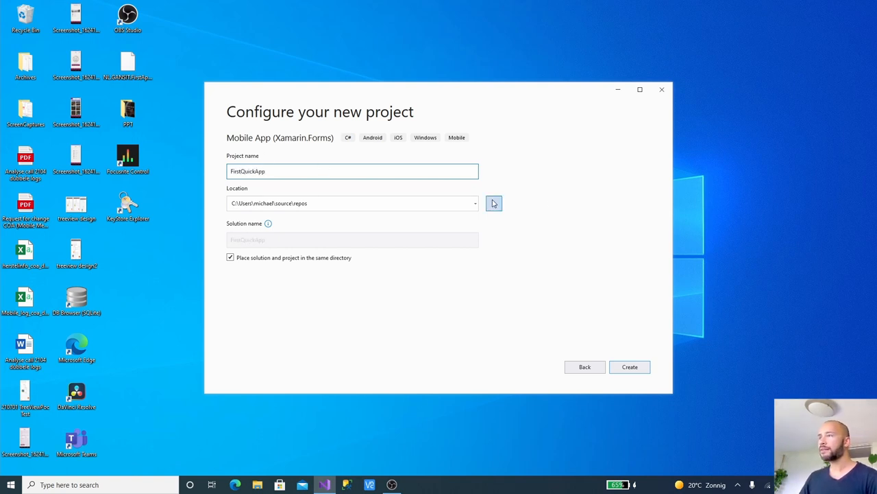
{"action": "left_click", "coordinate": [494, 203]}
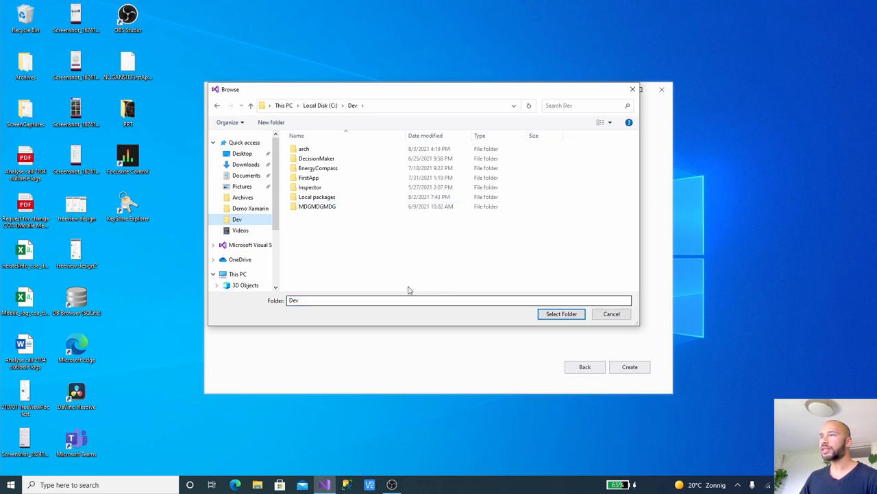
{"action": "left_click", "coordinate": [562, 312]}
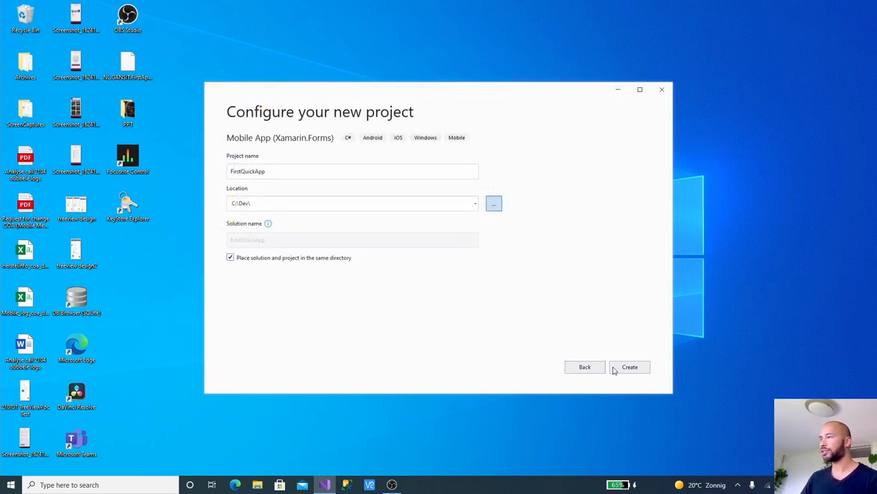
Create it from the Blank template targeting Android, iOS and Windows (UWP).
{"action": "left_click", "coordinate": [629, 367]}
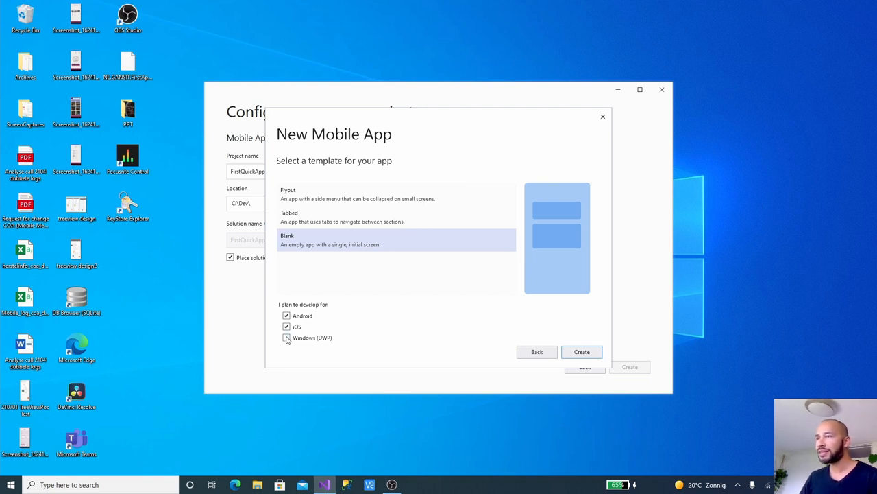
{"action": "left_click", "coordinate": [287, 337]}
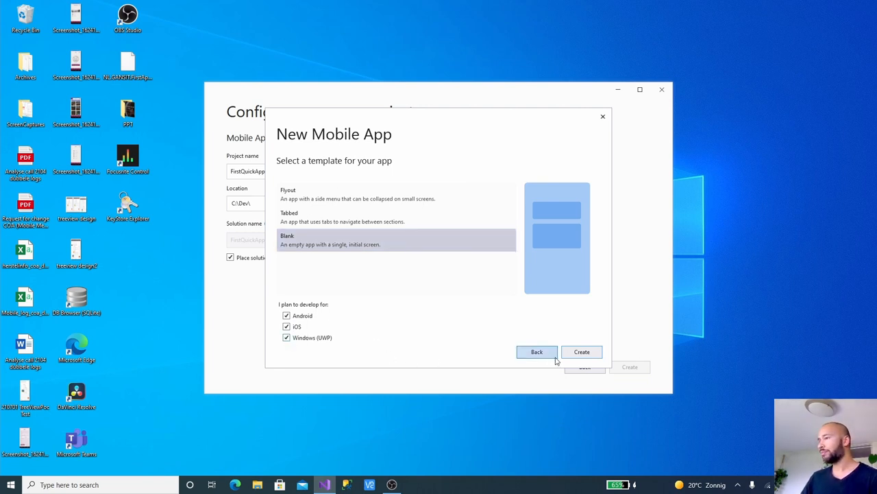
{"action": "left_click", "coordinate": [581, 351]}
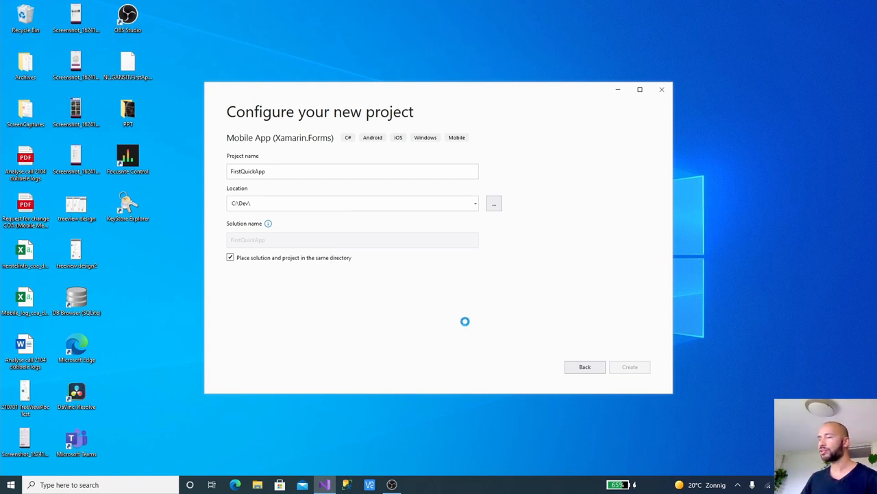
Make FirstQuickApp.UWP the startup project and run it on Local Machine under the debugger.
{"action": "left_click", "coordinate": [628, 367]}
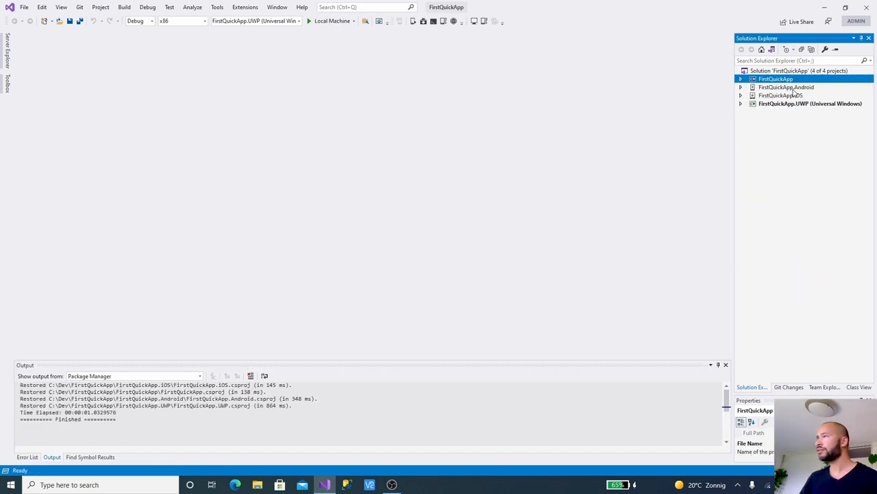
{"action": "left_click", "coordinate": [809, 104]}
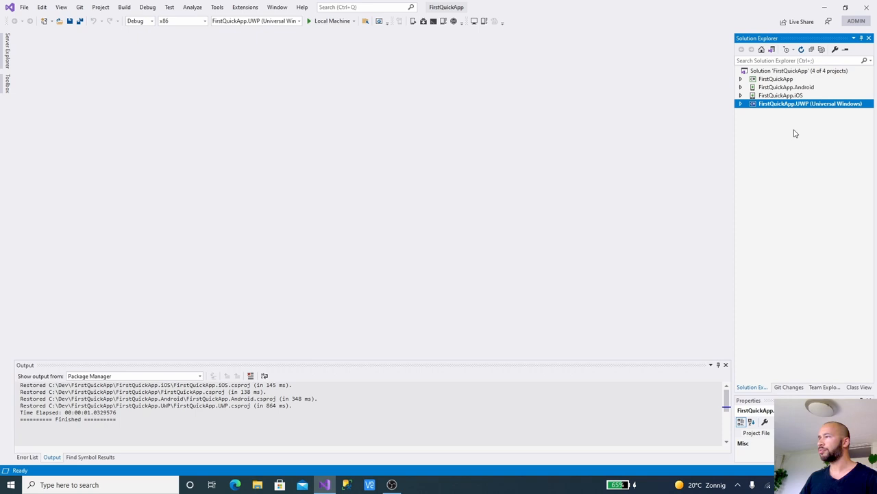
{"action": "mouse_move", "coordinate": [735, 115]}
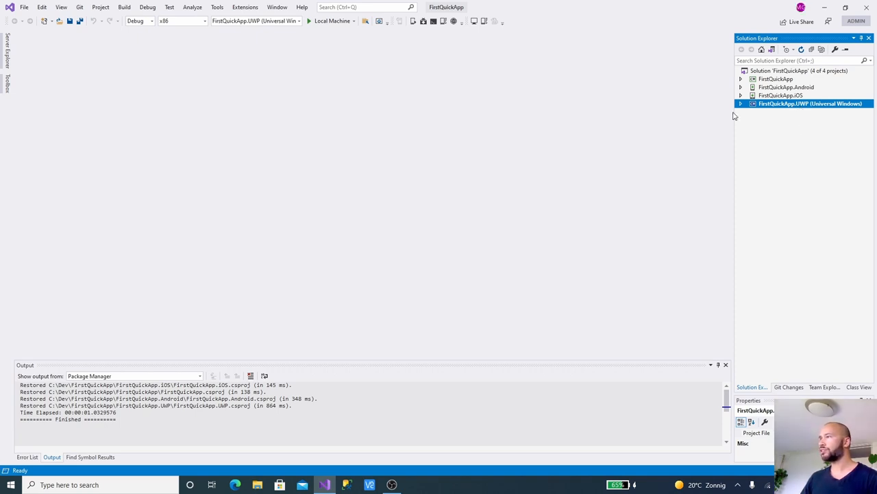
{"action": "mouse_move", "coordinate": [345, 44]}
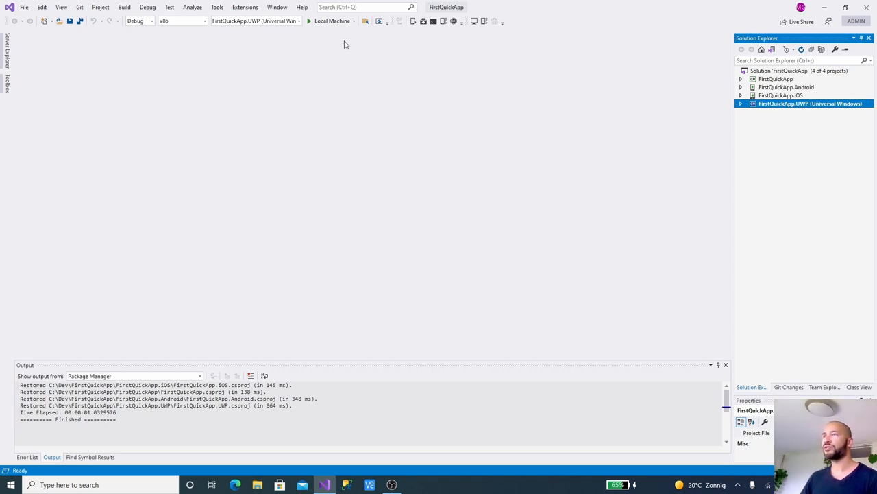
{"action": "left_click", "coordinate": [310, 21]}
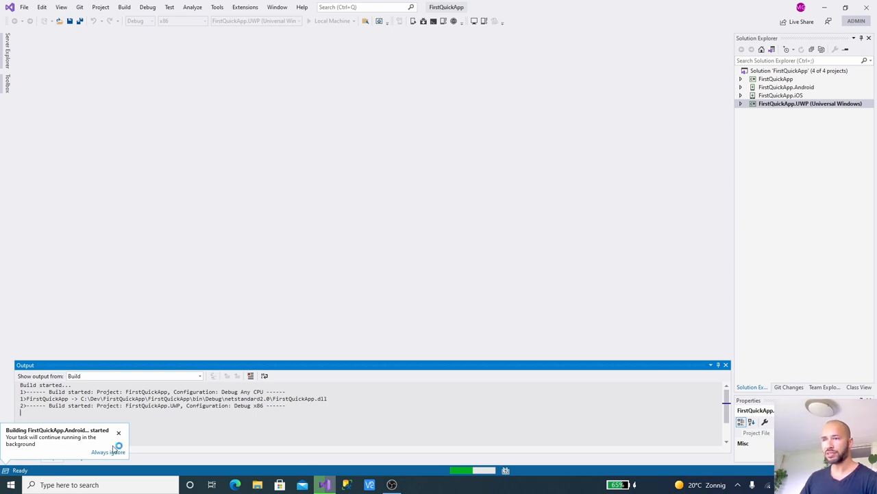
{"action": "left_click", "coordinate": [118, 433]}
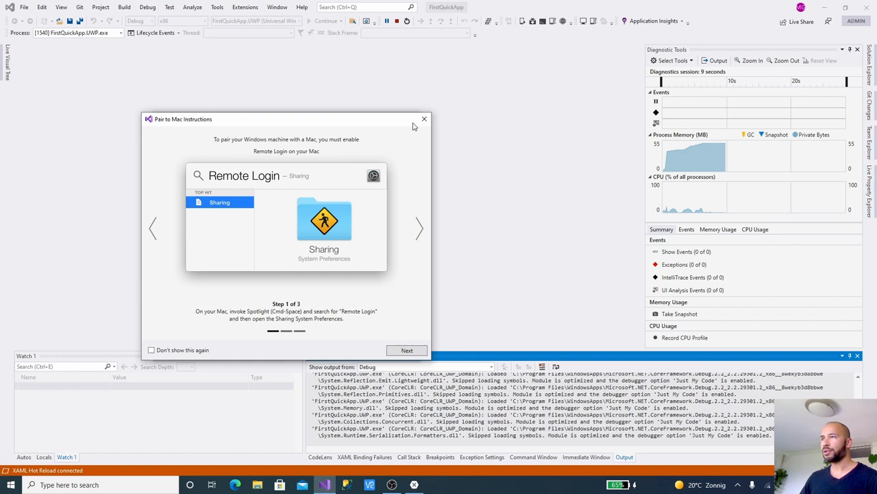
Dismiss the Pair to Mac dialog, close the app window and relaunch the UWP app on Local Machine.
{"action": "left_click", "coordinate": [405, 351]}
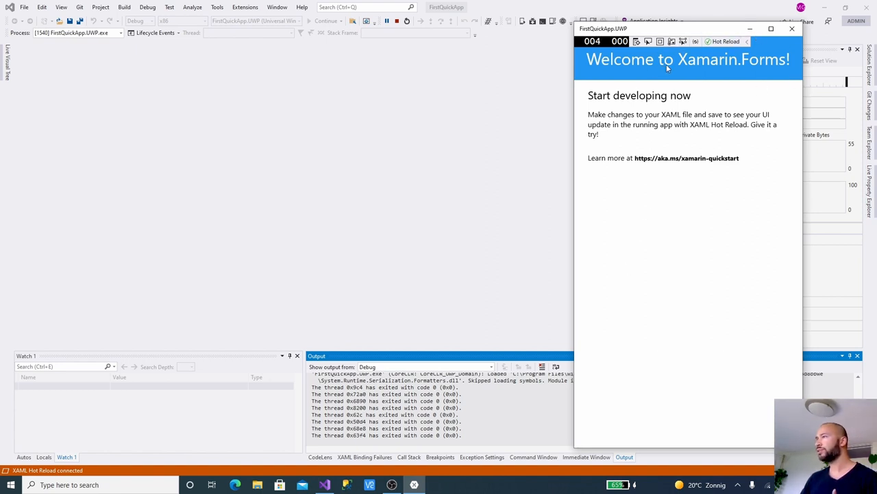
{"action": "mouse_move", "coordinate": [607, 99]}
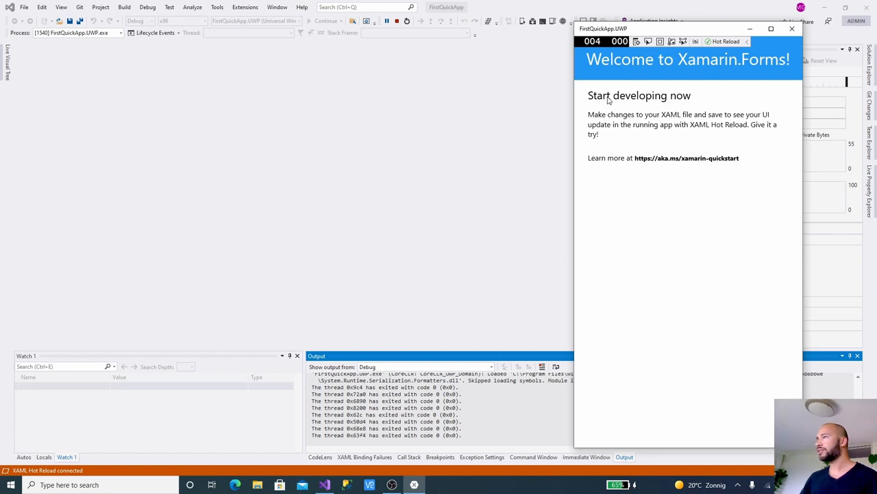
{"action": "mouse_move", "coordinate": [676, 144]}
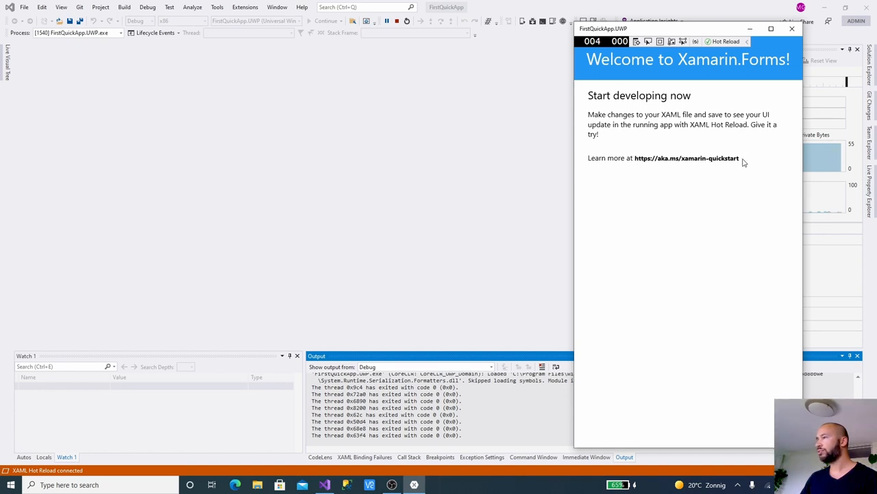
{"action": "mouse_move", "coordinate": [714, 178]}
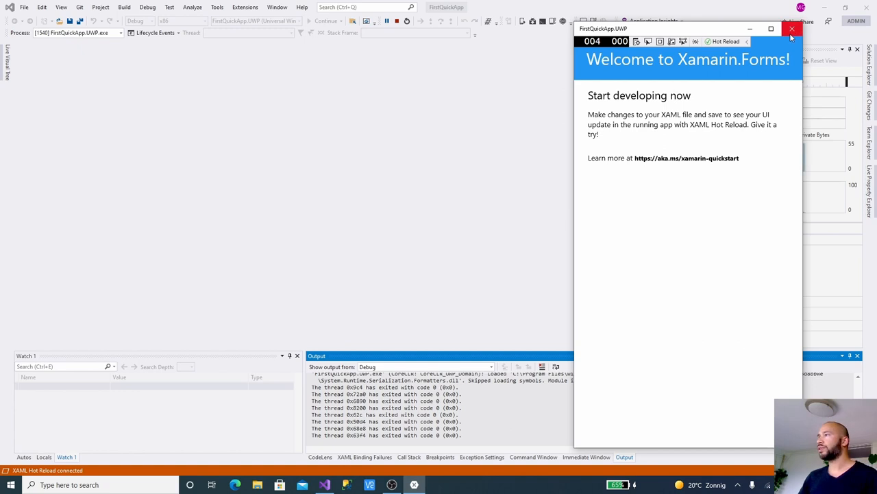
{"action": "left_click", "coordinate": [792, 29]}
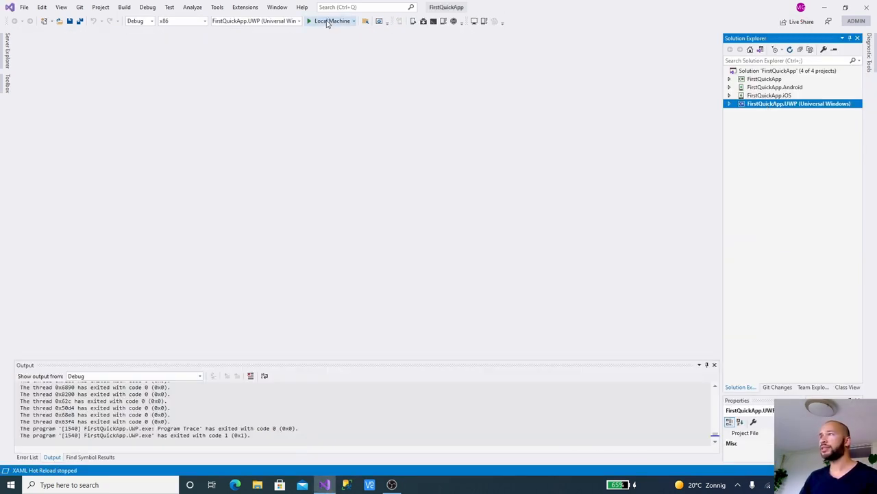
{"action": "left_click", "coordinate": [310, 21]}
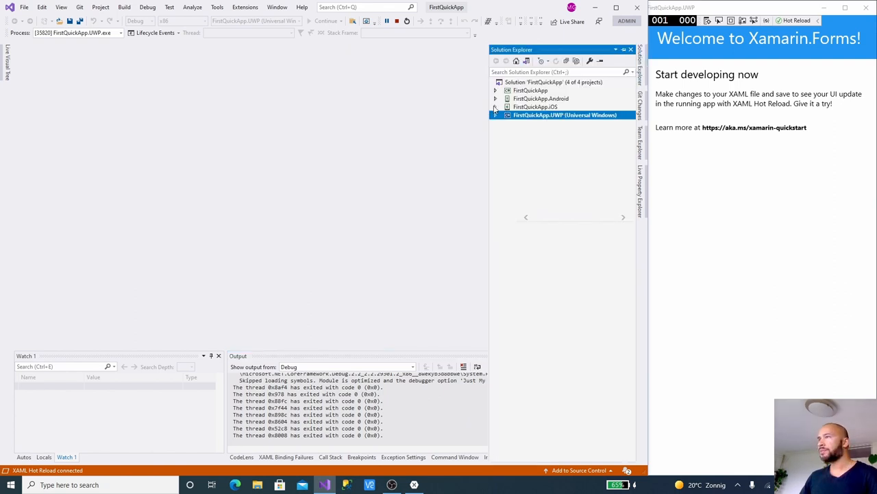
Expand the shared FirstQuickApp project and open App.xaml.cs and MainPage.xaml in the editor.
{"action": "left_click", "coordinate": [530, 90]}
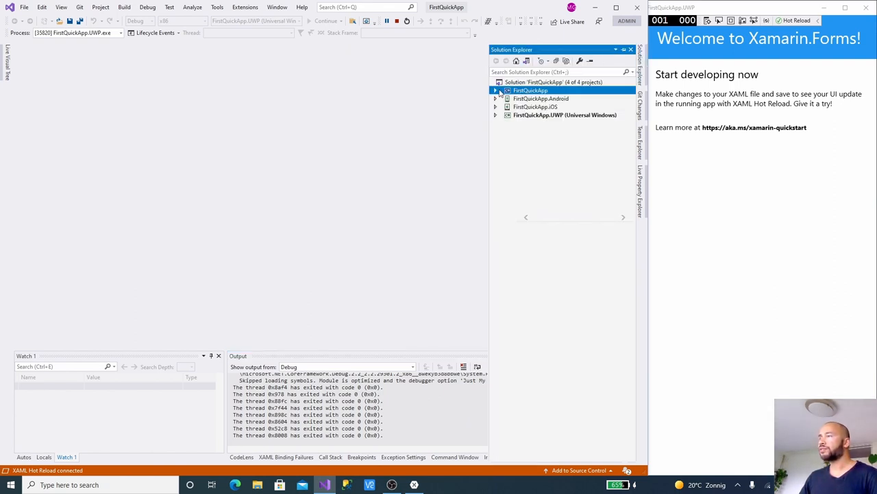
{"action": "left_click", "coordinate": [496, 90]}
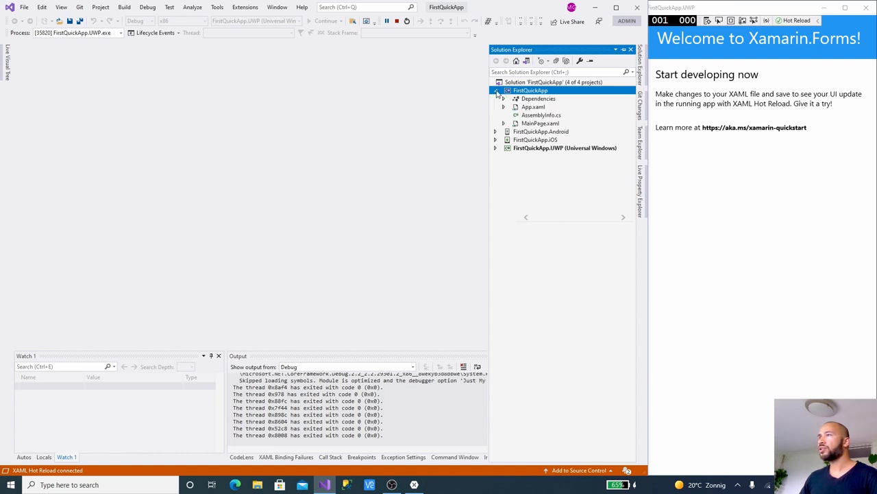
{"action": "left_click", "coordinate": [540, 123]}
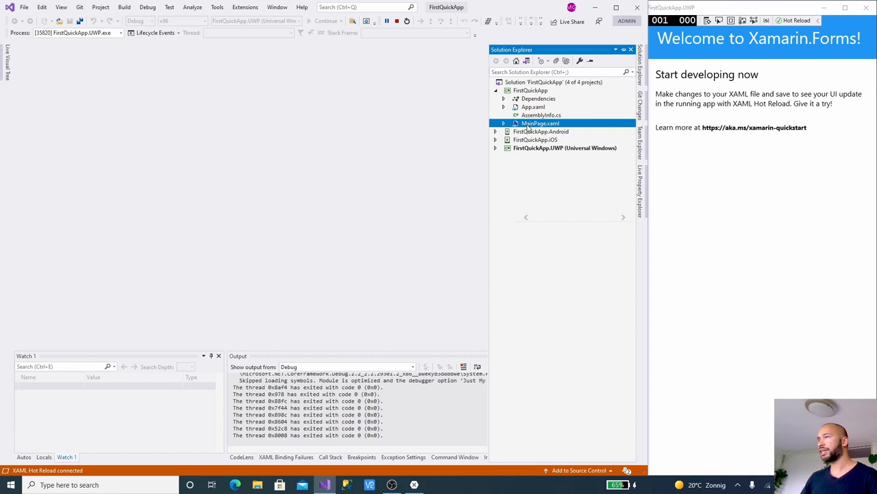
{"action": "left_click", "coordinate": [504, 107]}
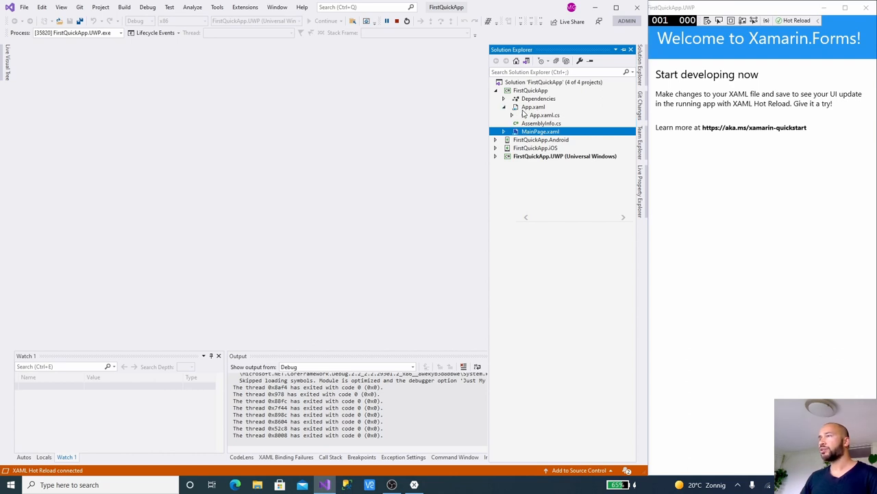
{"action": "double_click", "coordinate": [543, 115]}
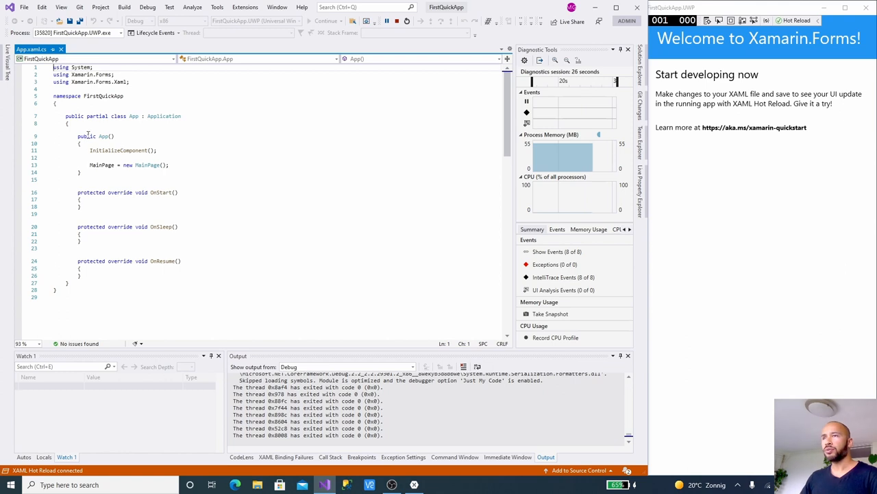
{"action": "double_click", "coordinate": [124, 149]}
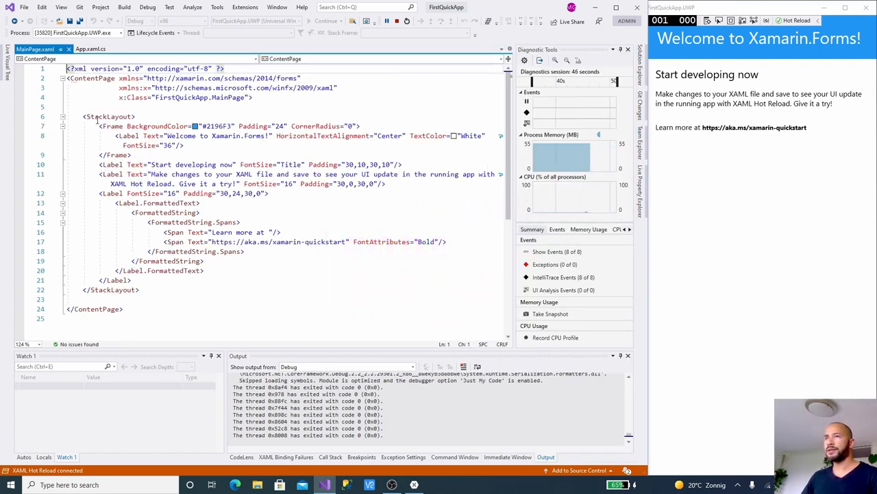
Give the header Frame CornerRadius="25" and Margin="20".
{"action": "left_click_drag", "start_coordinate": [99, 126], "coordinate": [184, 145]}
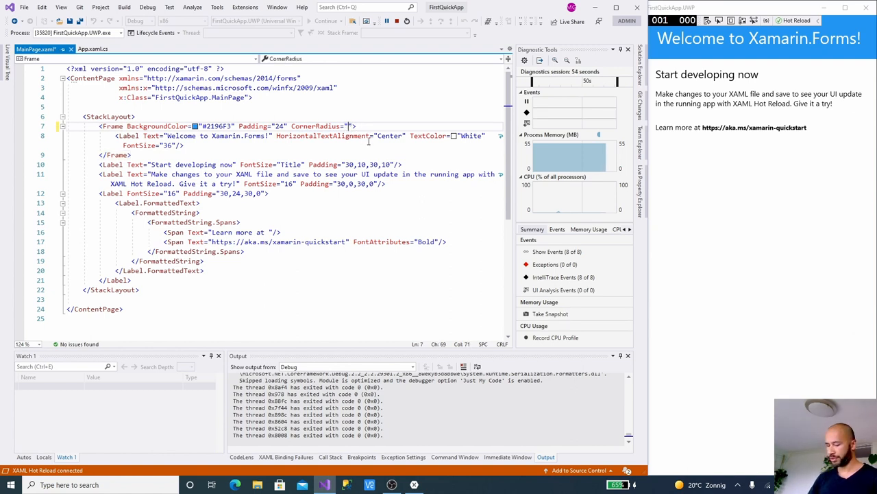
{"action": "type", "text": "5"}
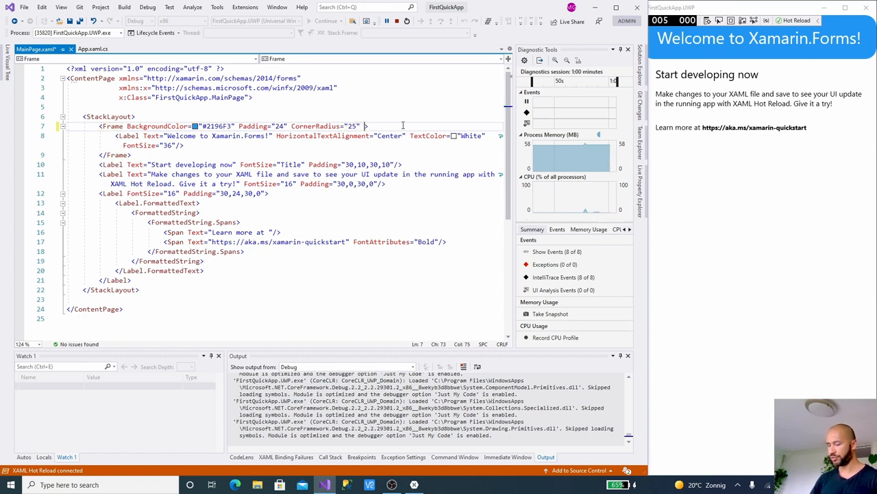
{"action": "type", "text": "Margin=\"\""}
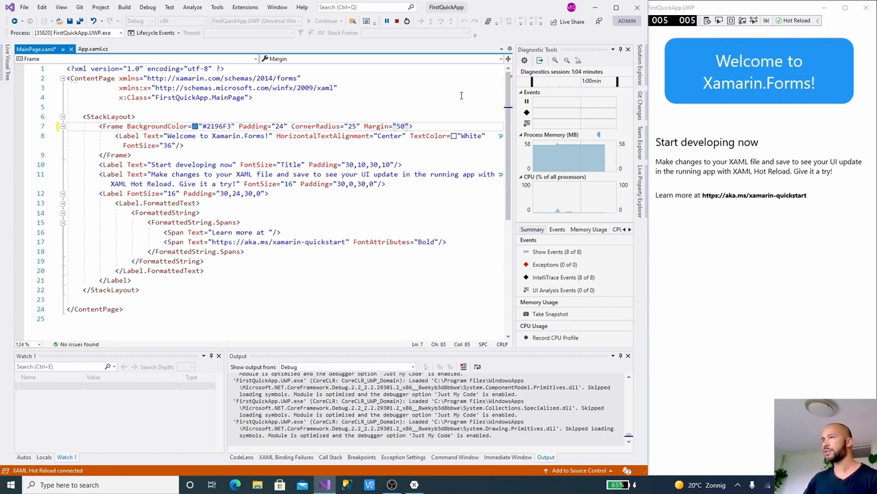
{"action": "type", "text": "20"}
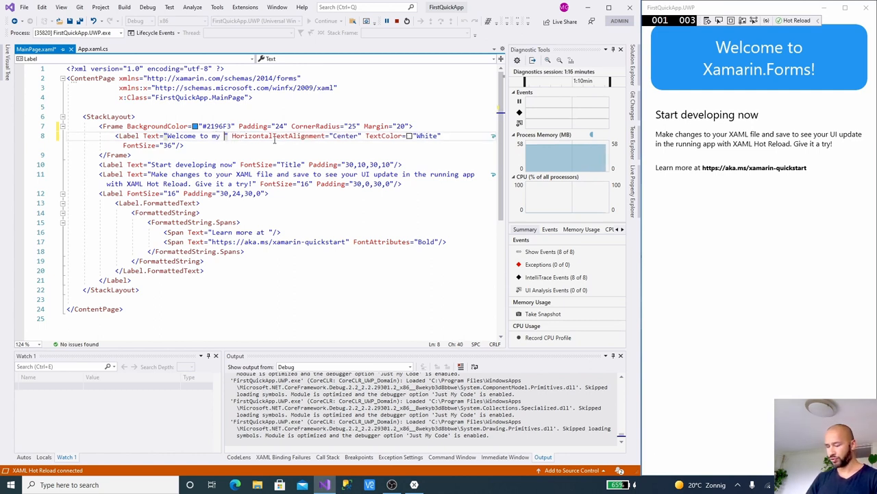
Rewrite the heading and body label texts and give the learn-more label BackgroundColor="Red".
{"action": "type", "text": "first Quick app multiplatform"}
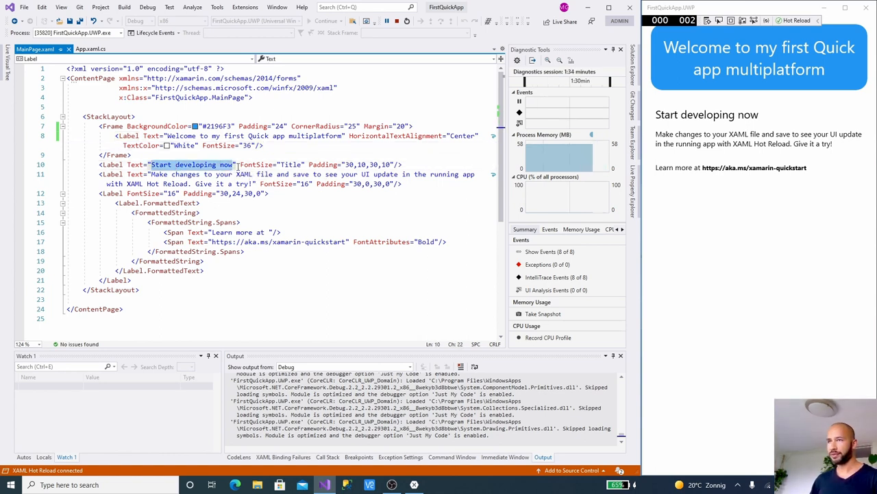
{"action": "type", "text": "I've start"}
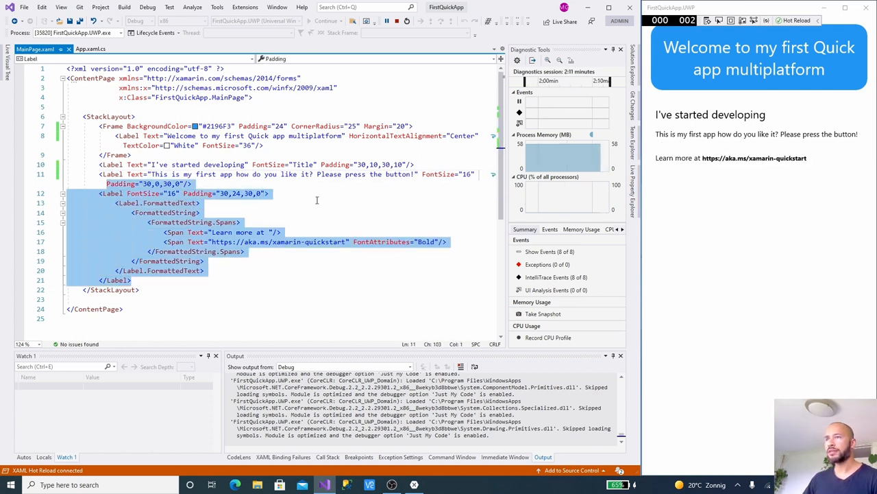
{"action": "type", "text": "back"}
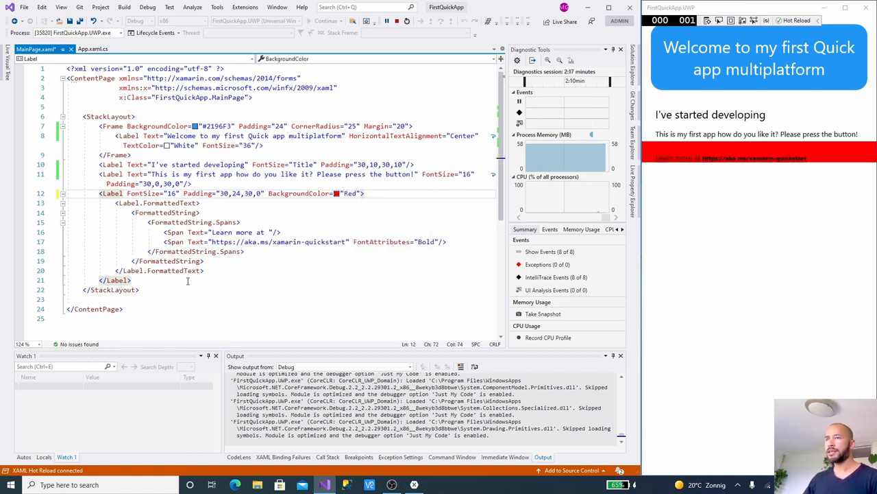
{"action": "left_click_drag", "start_coordinate": [116, 203], "coordinate": [132, 279]}
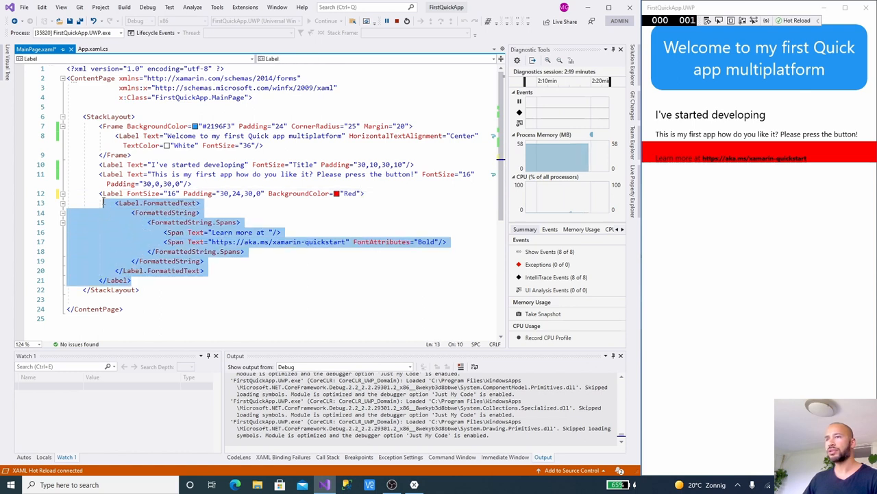
Replace the learn-more label with a Button element with Text="Click me".
{"action": "key", "text": "Delete"}
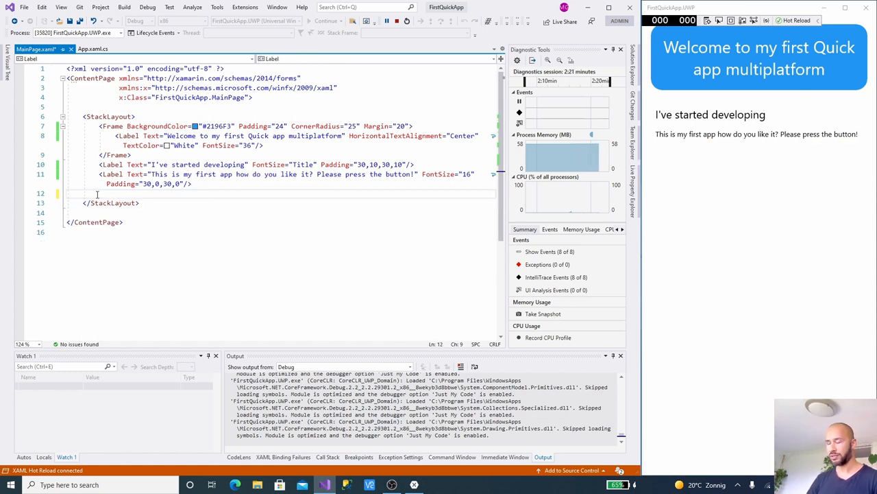
{"action": "type", "text": "<b"}
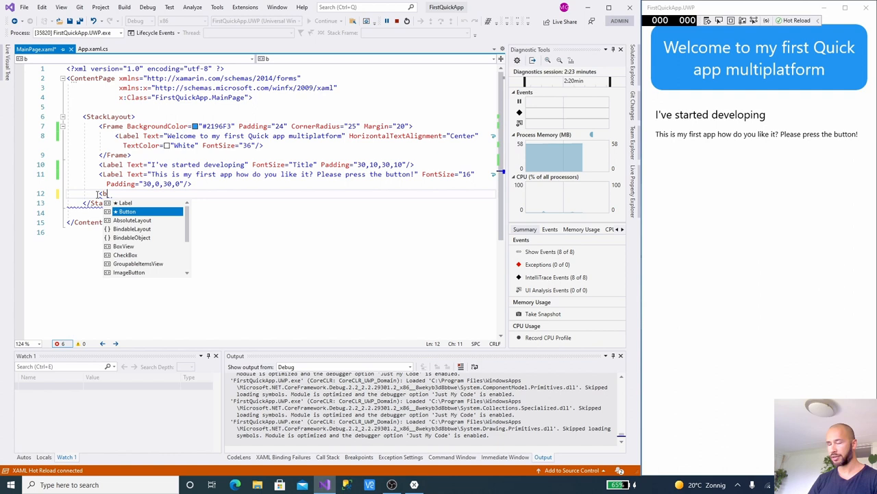
{"action": "type", "text": "Button"}
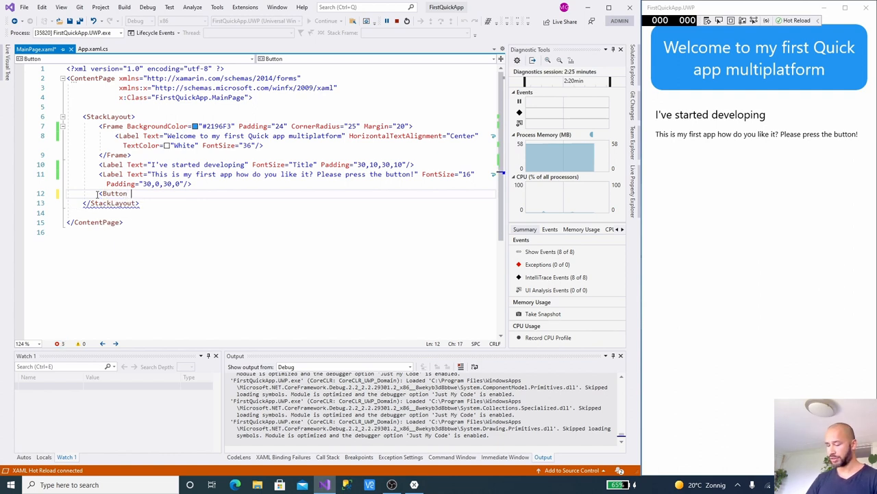
{"action": "type", "text": "Text=\"Click me"}
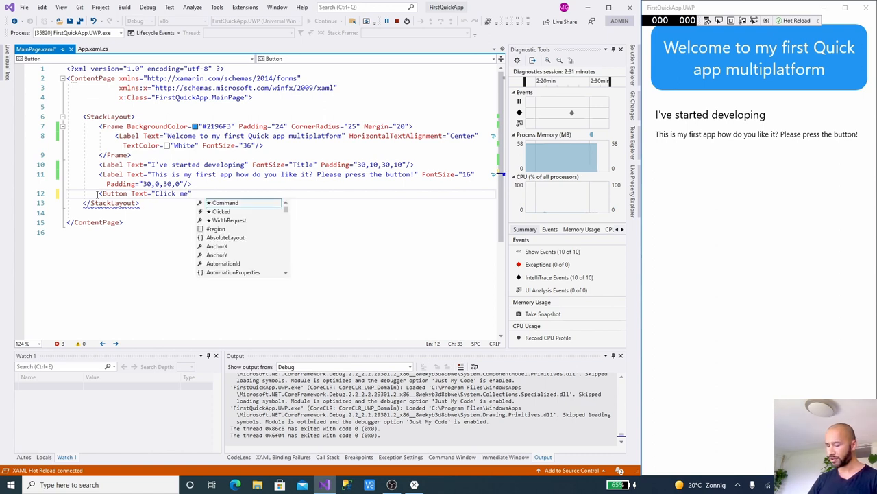
Style the button with CornerRadius="20", Margin="50", blue background and white text, and try it in the running app.
{"action": "type", "text": "cor"}
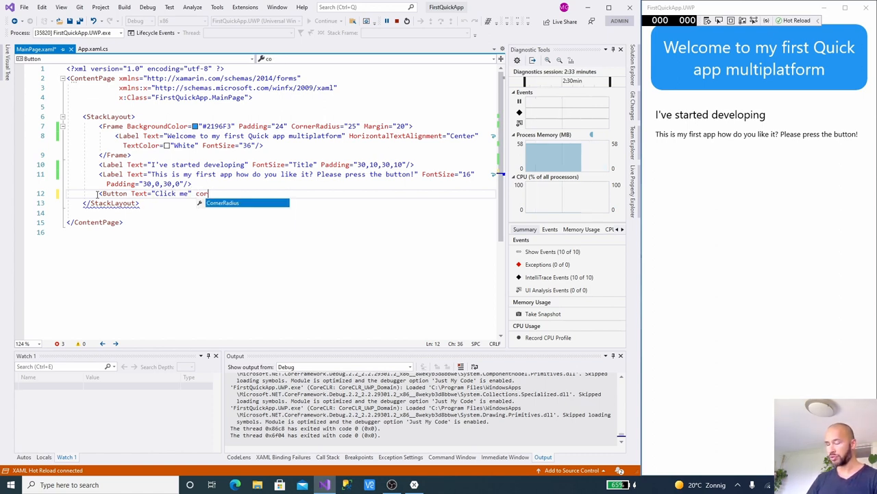
{"action": "type", "text": "CornerRadius=\"\""}
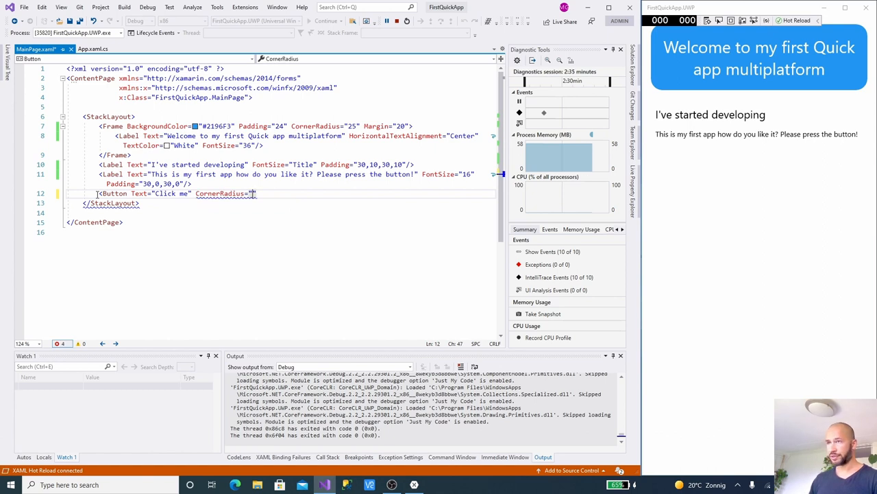
{"action": "type", "text": "20"}
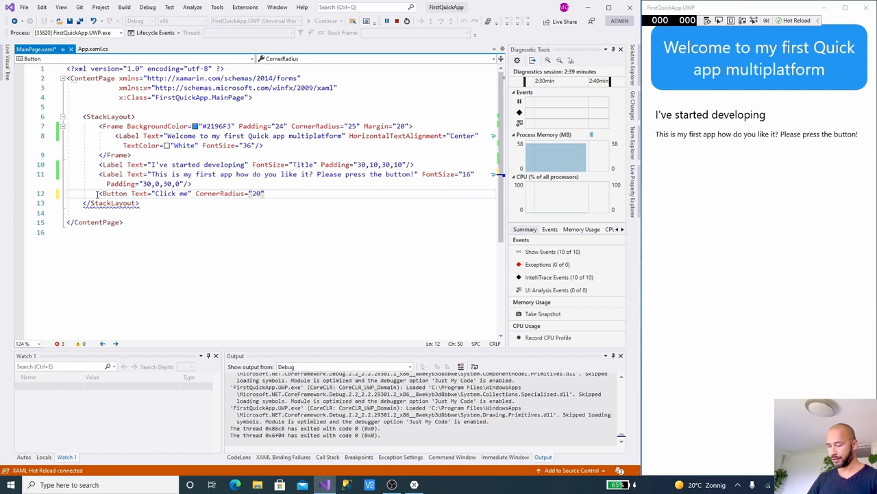
{"action": "type", "text": "Margin=\"50\""}
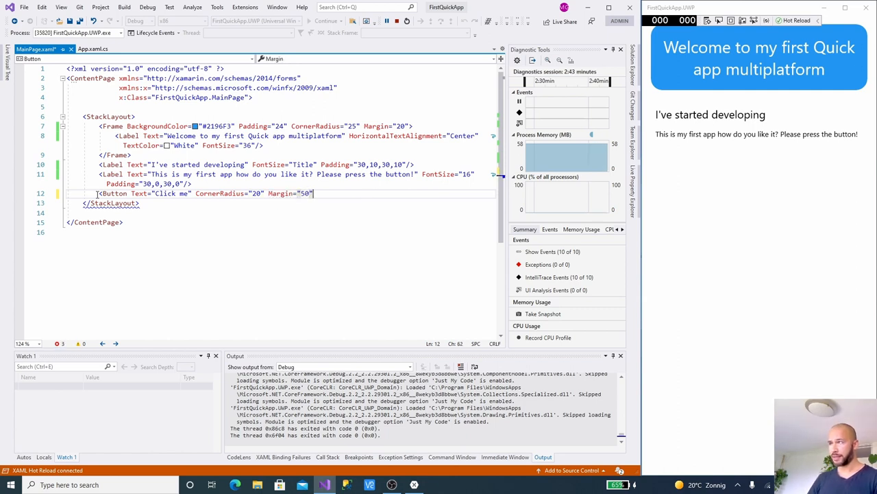
{"action": "type", "text": "backgr"}
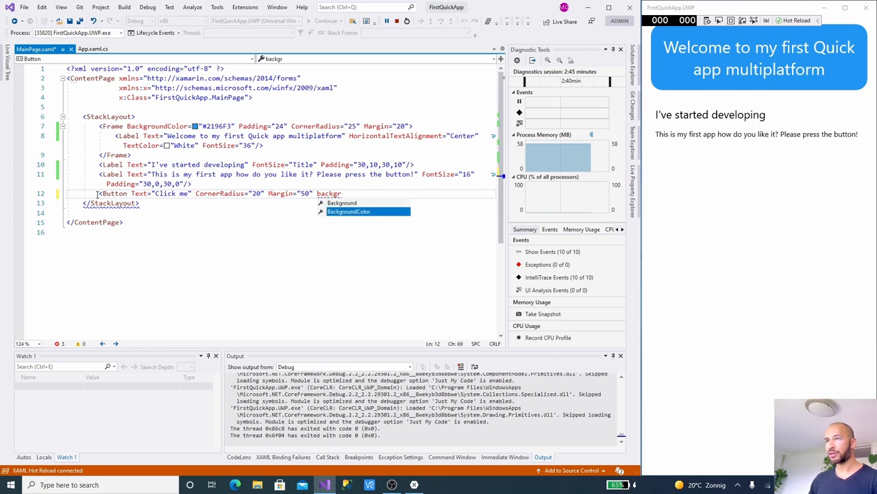
{"action": "type", "text": "t"}
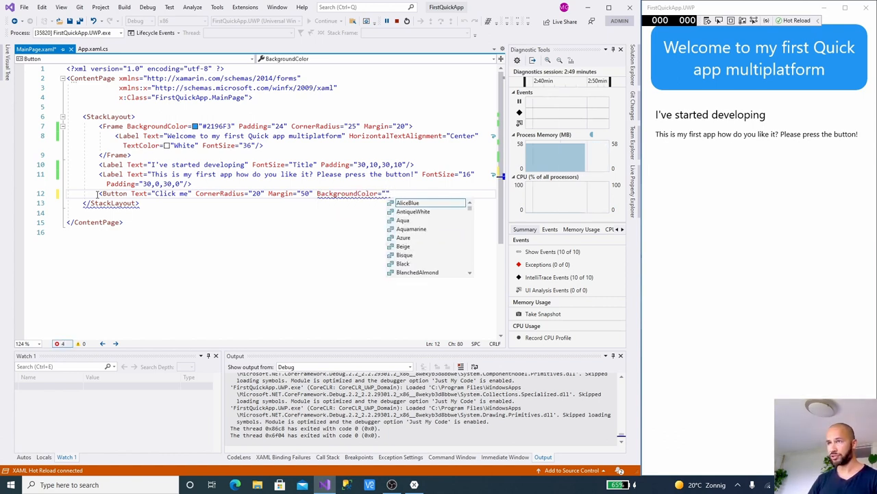
{"action": "type", "text": "Blue\""}
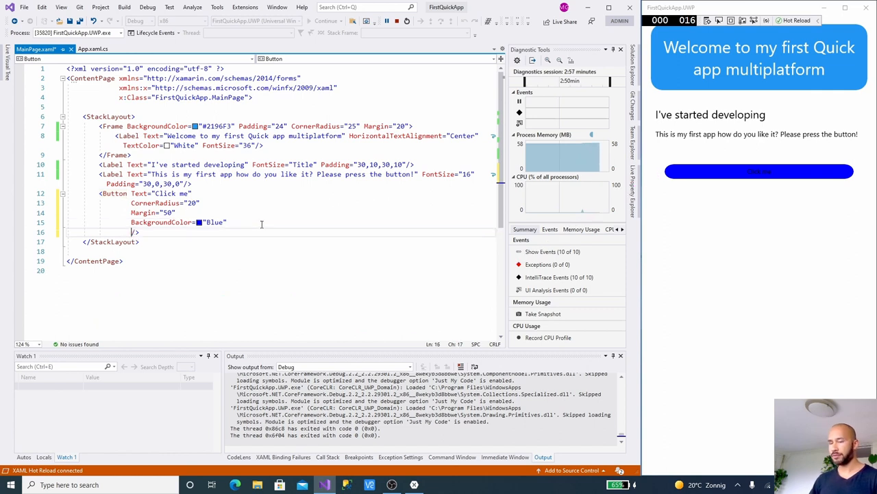
{"action": "type", "text": "TextColor=\"White"}
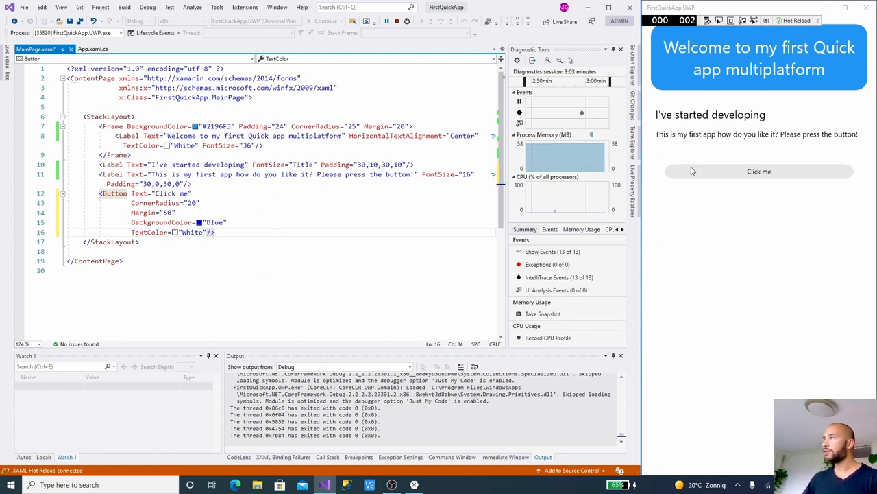
{"action": "left_click", "coordinate": [760, 172]}
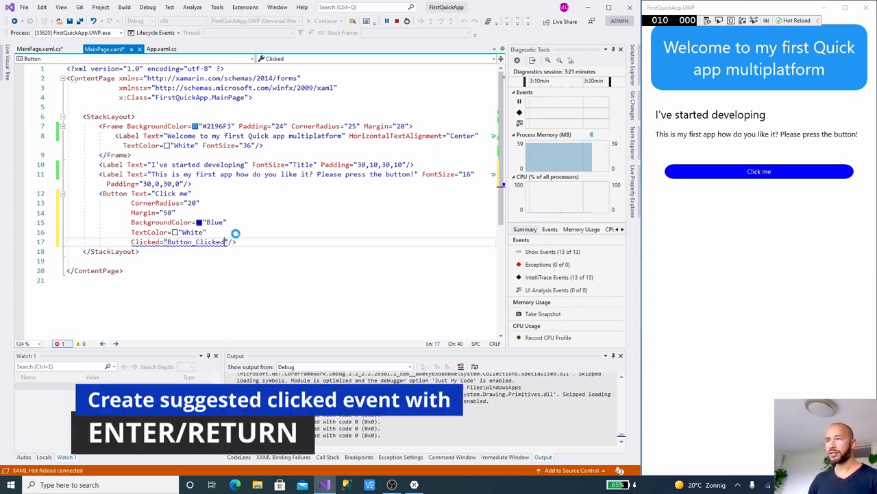
Wire Clicked="Button_Clicked" to the button and open MainPage.xaml.cs to view the generated handler.
{"action": "double_click", "coordinate": [194, 241]}
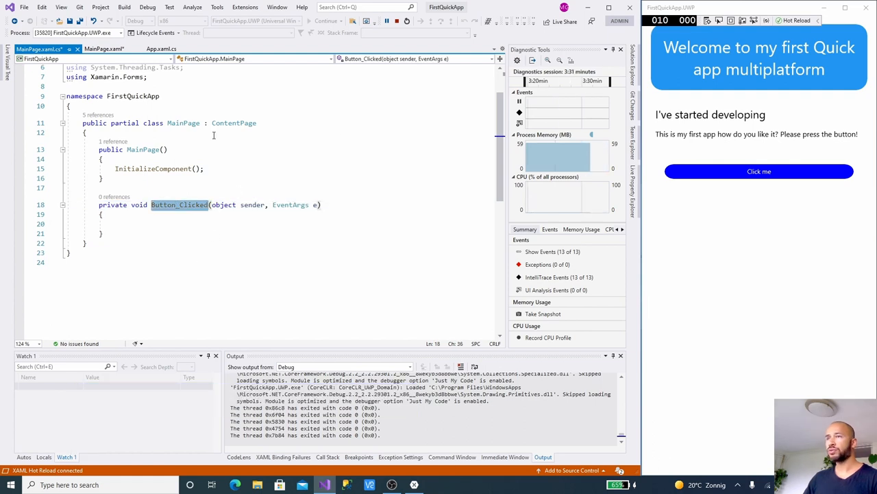
{"action": "left_click", "coordinate": [105, 50]}
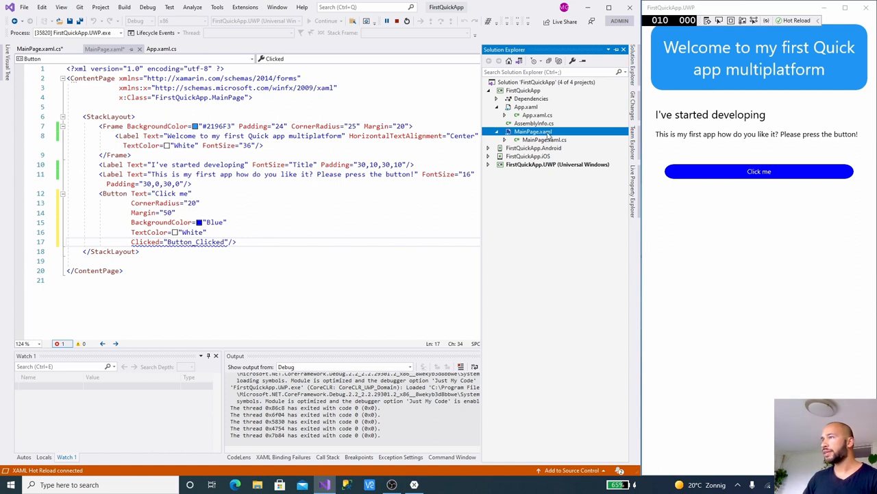
{"action": "left_click", "coordinate": [544, 140]}
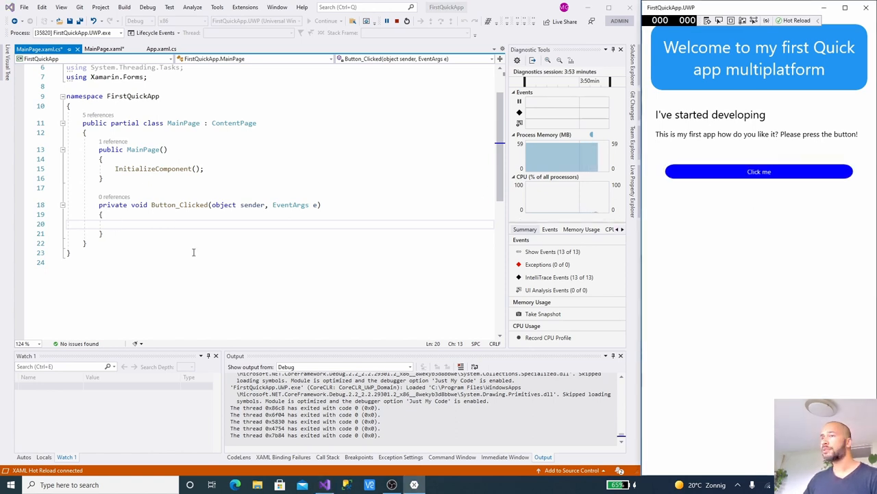
Begin a this.DisplayAlert() call inside the Button_Clicked handler.
{"action": "type", "text": "th"}
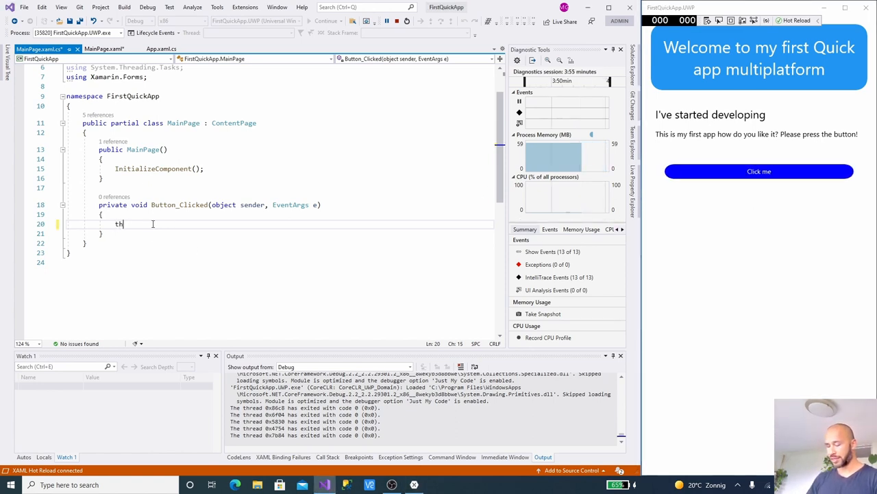
{"action": "type", "text": "is"}
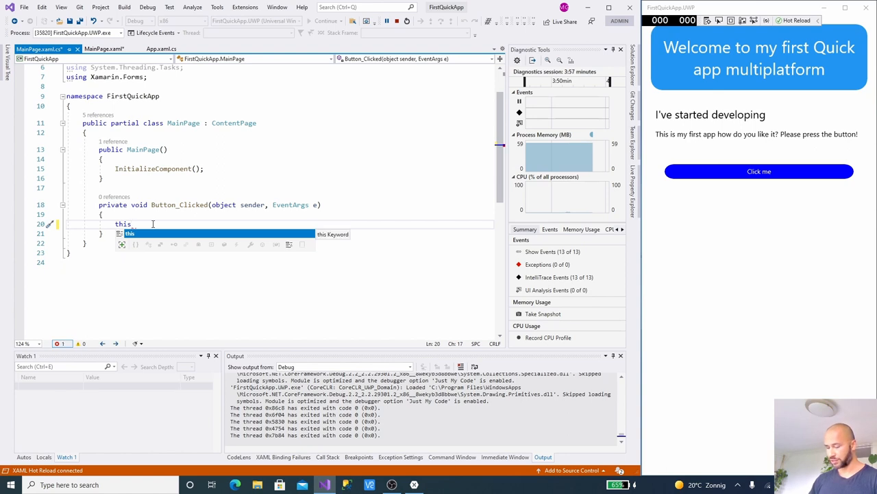
{"action": "type", "text": ".displa"}
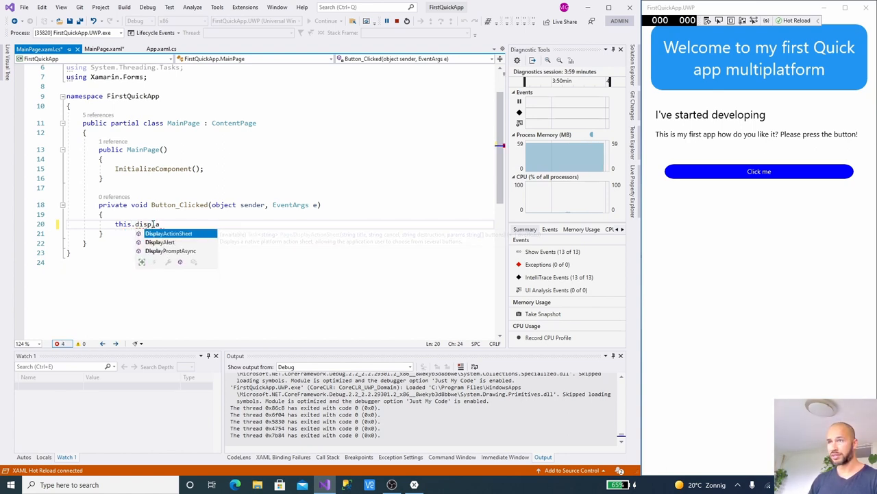
{"action": "type", "text": "DisplayAlert()"}
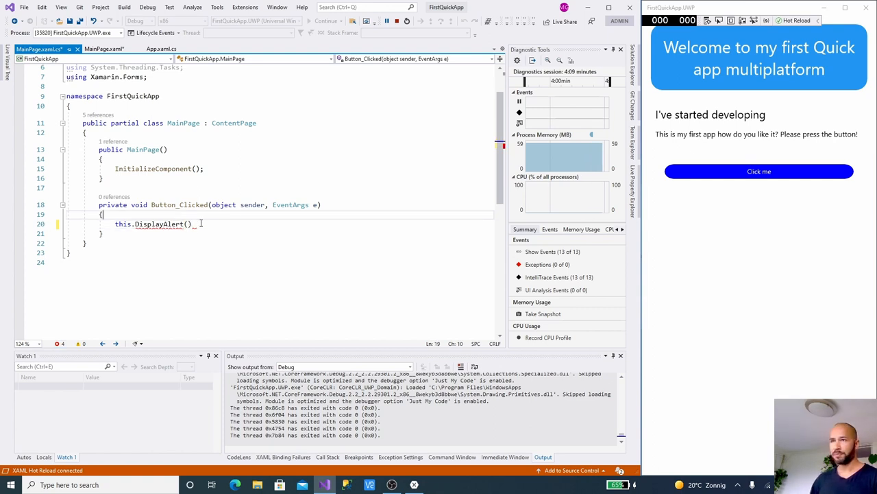
Declare title, message and cancelButtonText string variables ahead of the alert call.
{"action": "type", "text": "stri"}
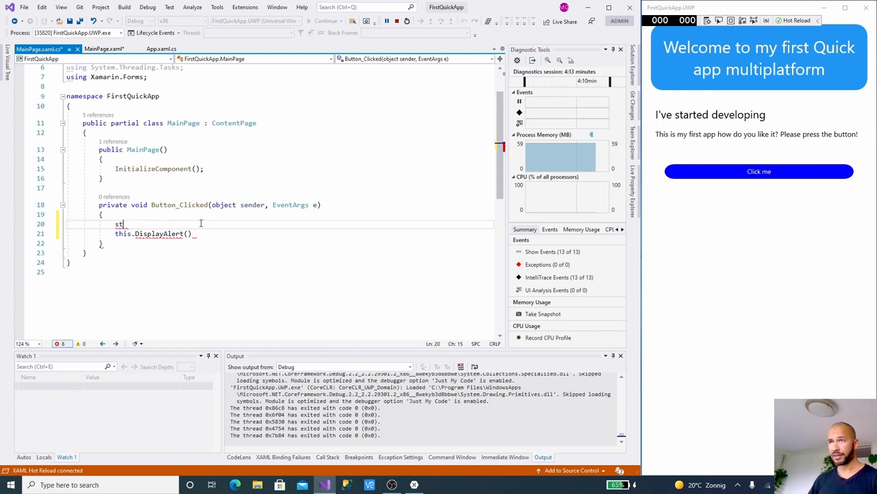
{"action": "type", "text": "var title = \"\";"}
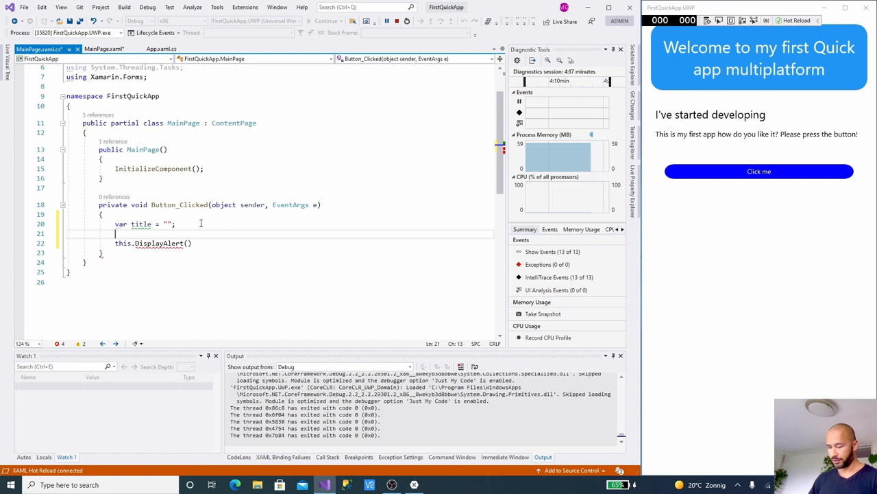
{"action": "type", "text": "var"}
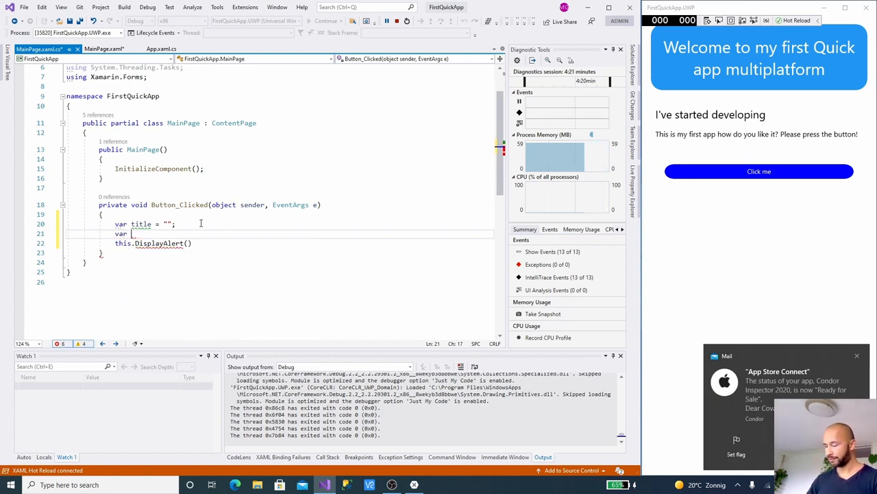
{"action": "type", "text": "message is"}
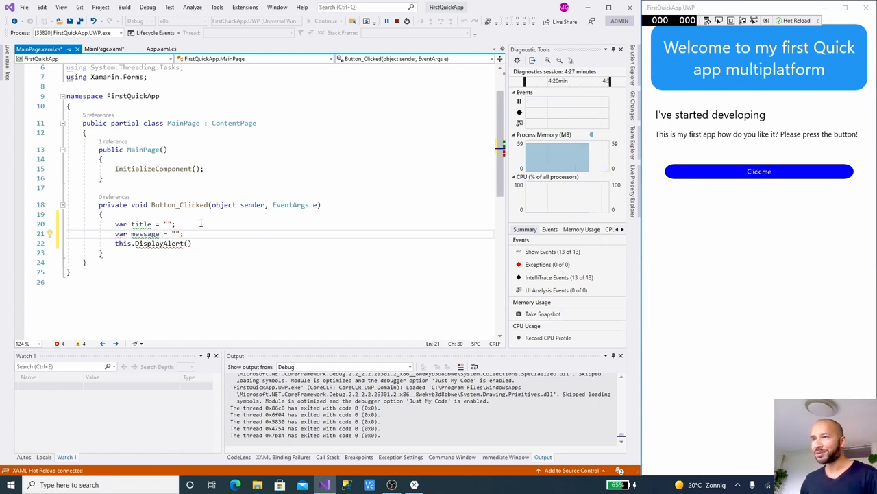
{"action": "key", "text": "enter"}
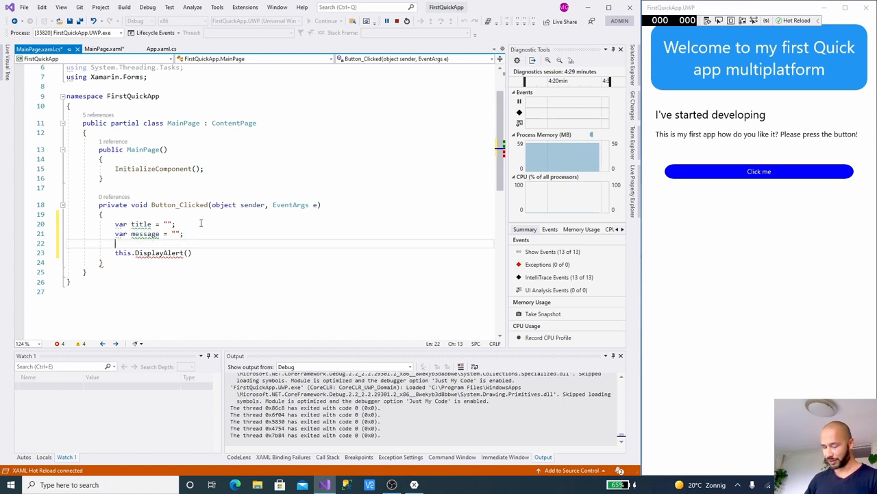
{"action": "type", "text": "var"}
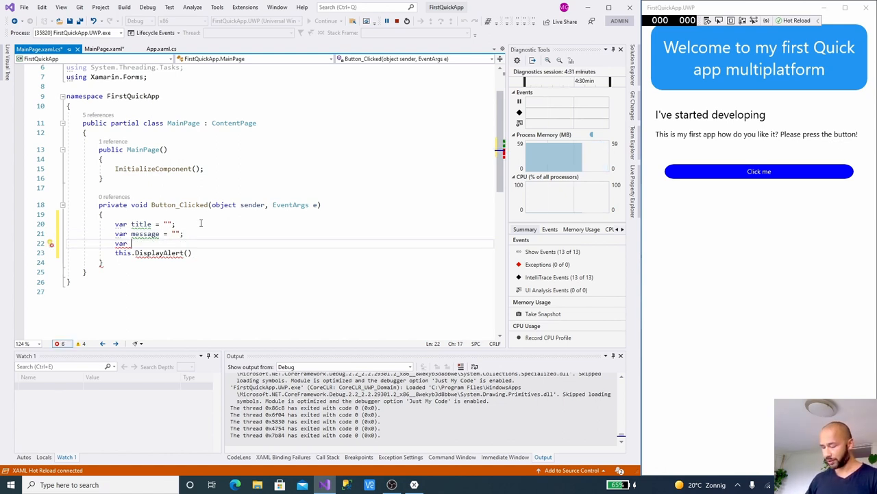
{"action": "type", "text": "cancel"}
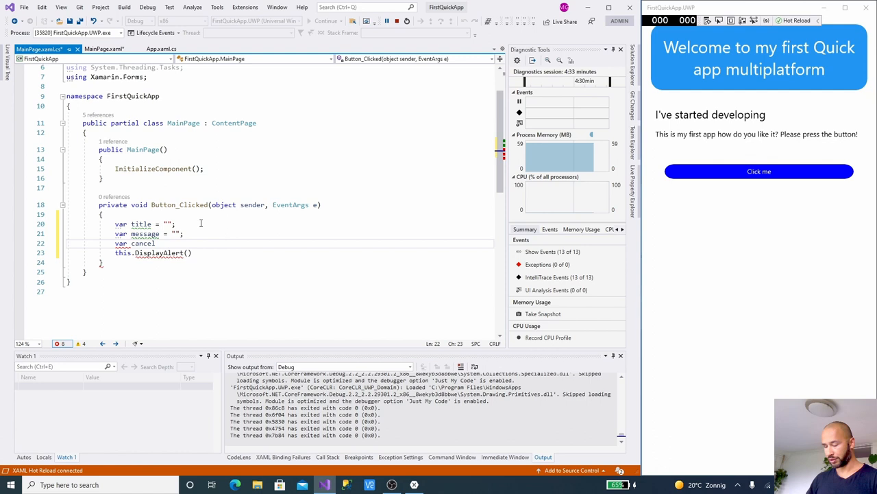
{"action": "type", "text": "buttonText = \"Ok"}
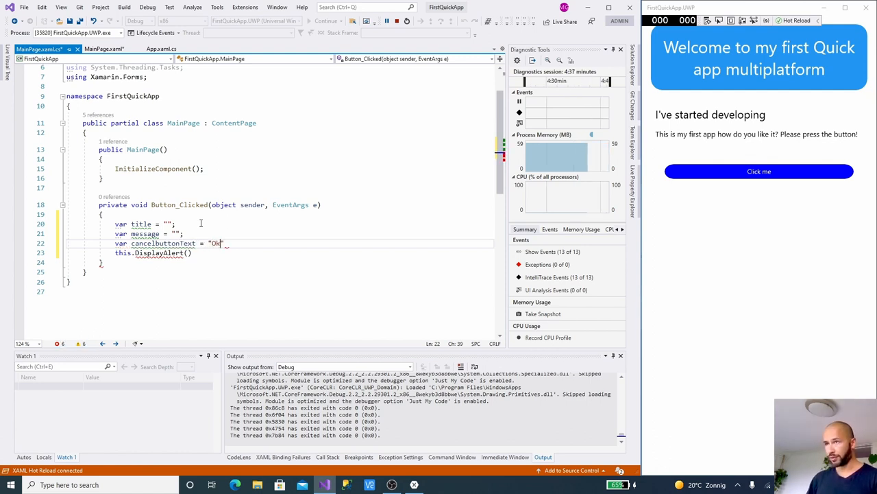
{"action": "type", "text": ";"}
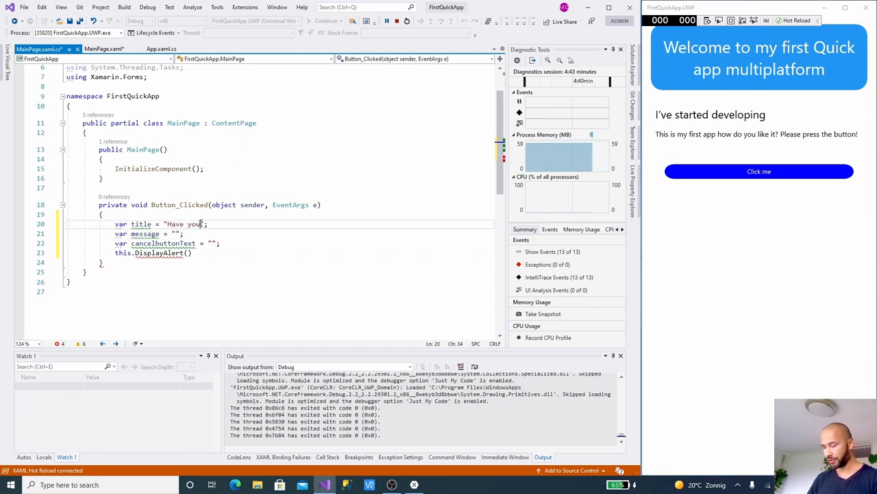
{"action": "type", "text": "s"}
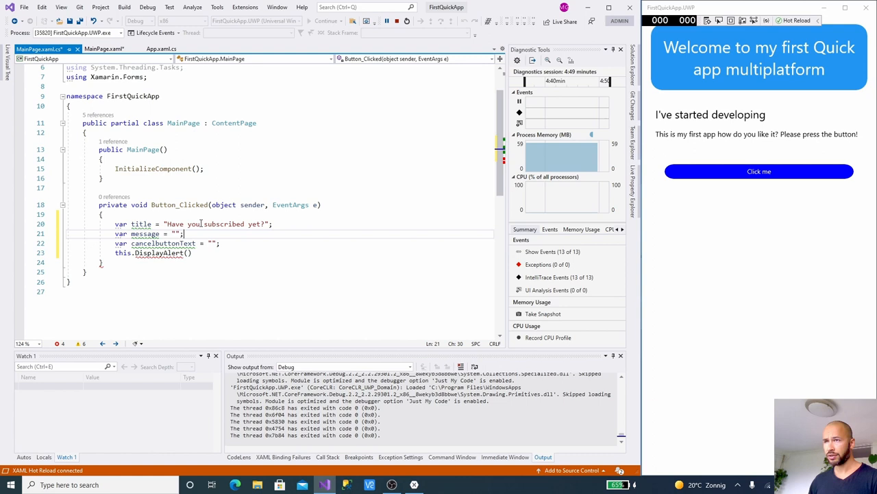
{"action": "type", "text": "Well did you?"}
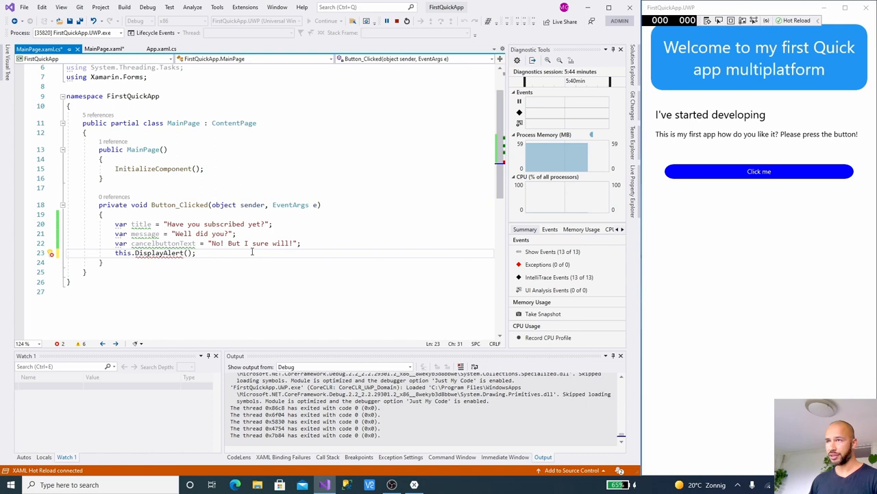
Pass title, message and cancelButtonText arguments into the DisplayAlert call.
{"action": "type", "text": "title, message,"}
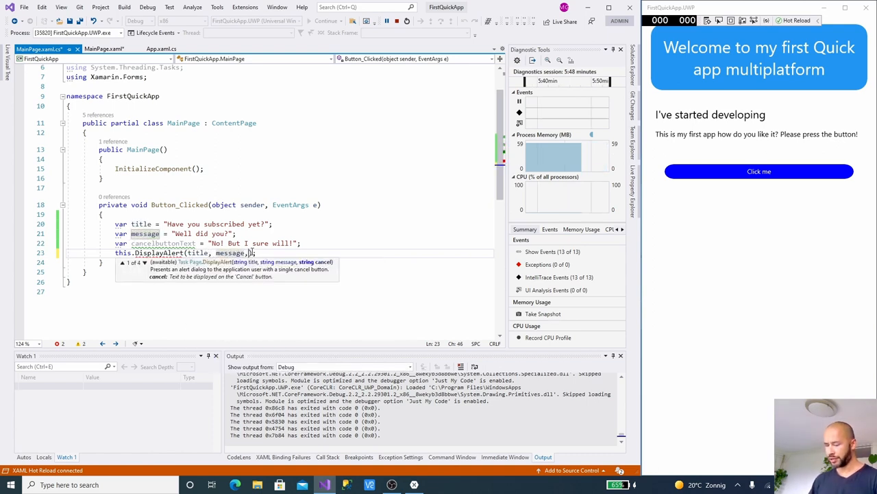
{"action": "type", "text": "cancel"}
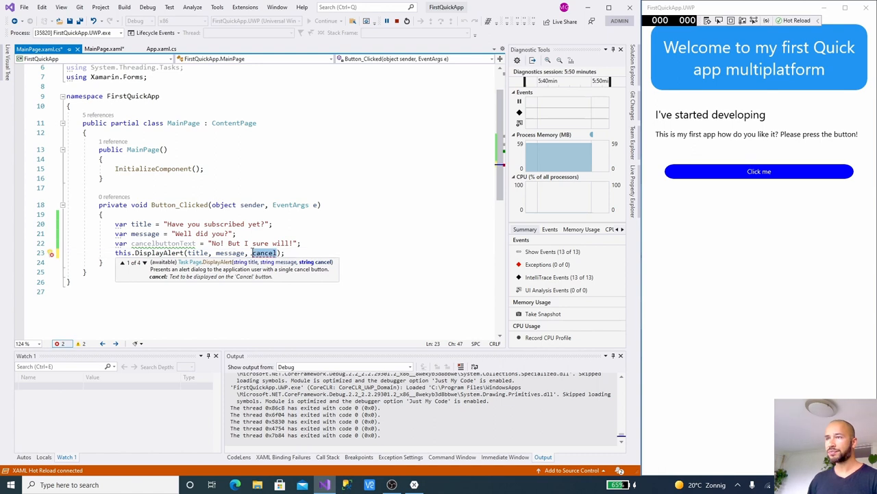
{"action": "type", "text": "cancelbutt"}
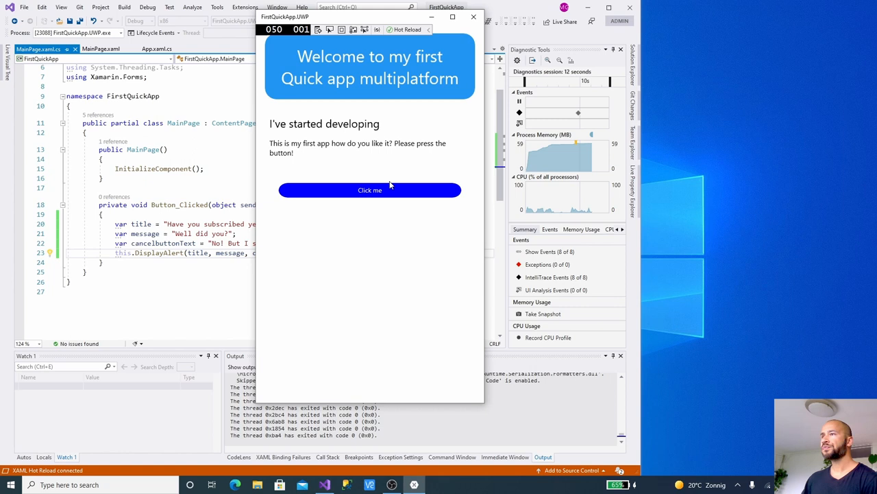
Trigger 'Click me' in the UWP app and dismiss the 'Have you subscribed yet?' alert.
{"action": "left_click", "coordinate": [370, 190]}
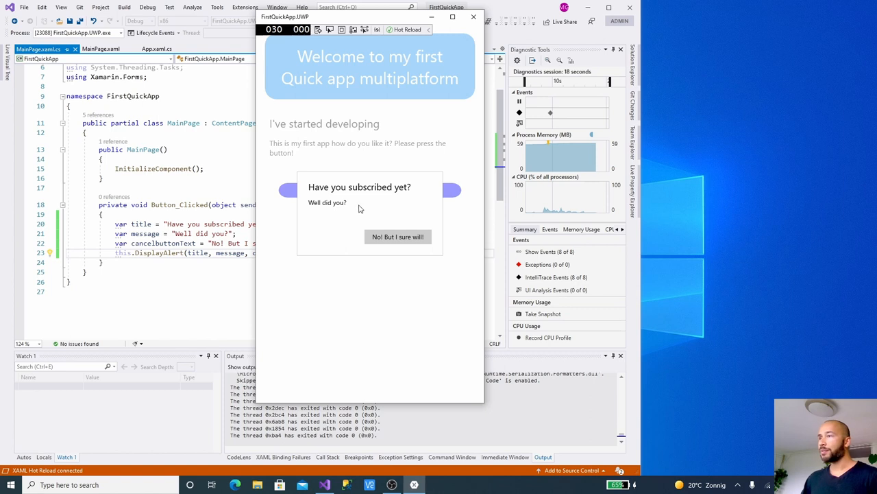
{"action": "left_click", "coordinate": [397, 236]}
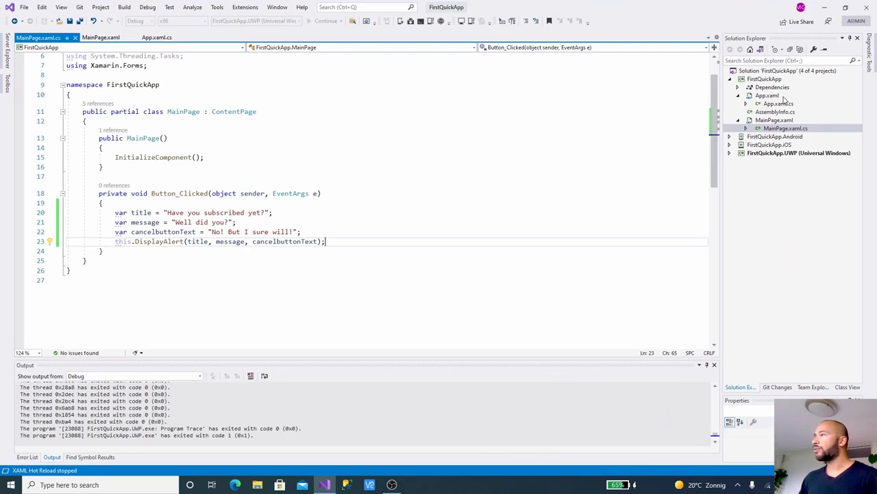
Make FirstQuickApp.Android the startup project and launch it on the Pixel 3a XL emulator.
{"action": "left_click", "coordinate": [775, 136]}
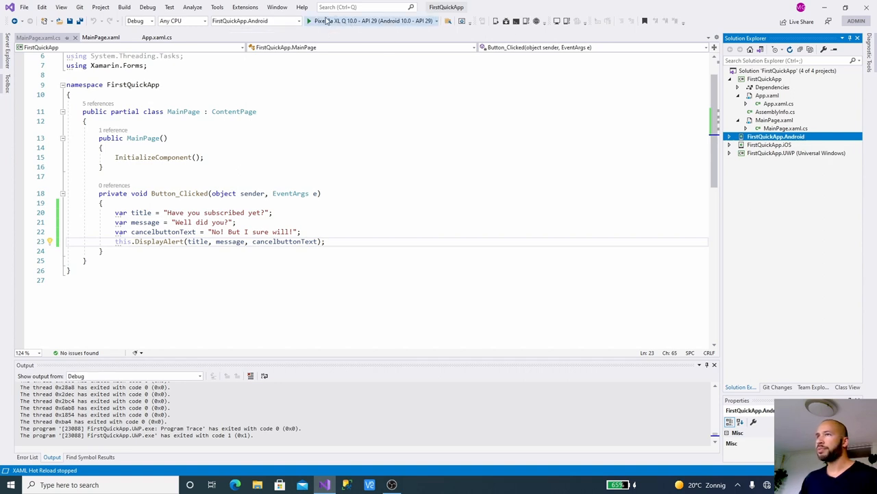
{"action": "left_click", "coordinate": [315, 20]}
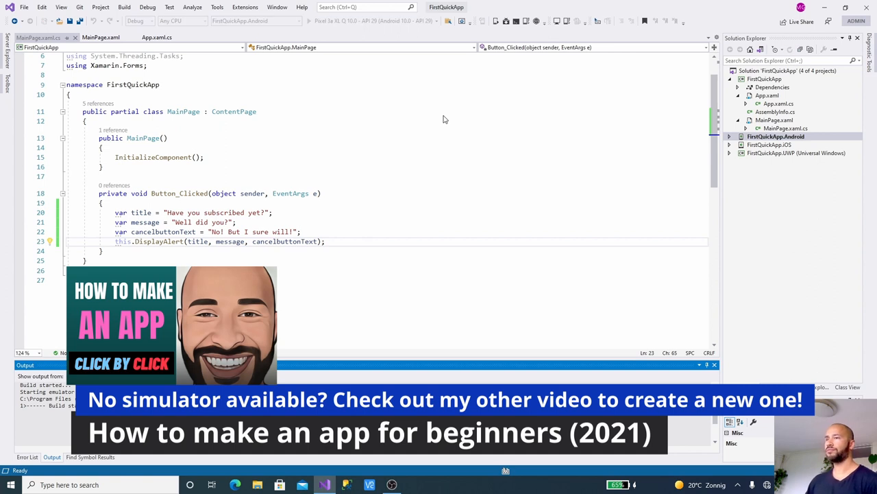
{"action": "left_click", "coordinate": [448, 21]}
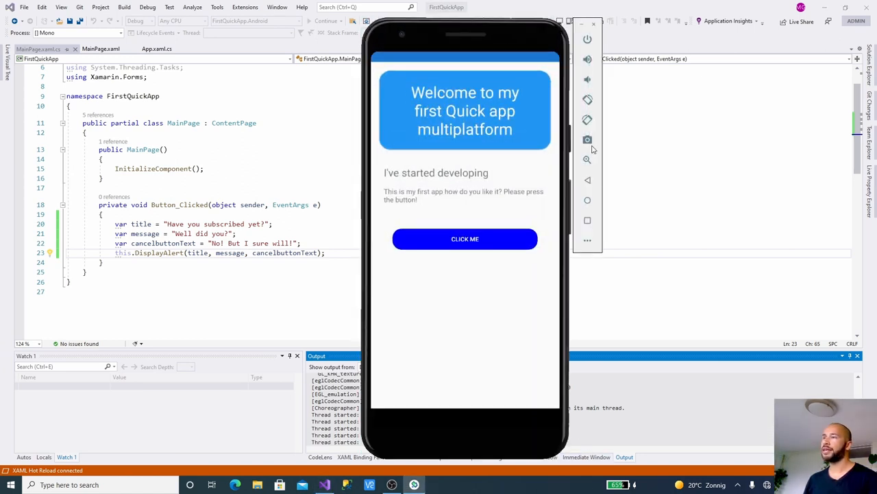
Show and dismiss the 'Have you subscribed yet?' alert twice via CLICK ME on the emulator.
{"action": "left_click", "coordinate": [465, 238]}
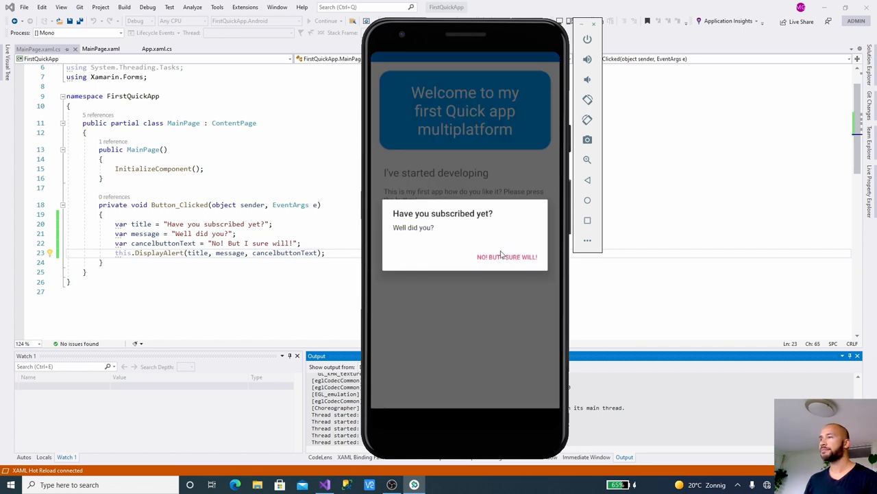
{"action": "mouse_move", "coordinate": [441, 302]}
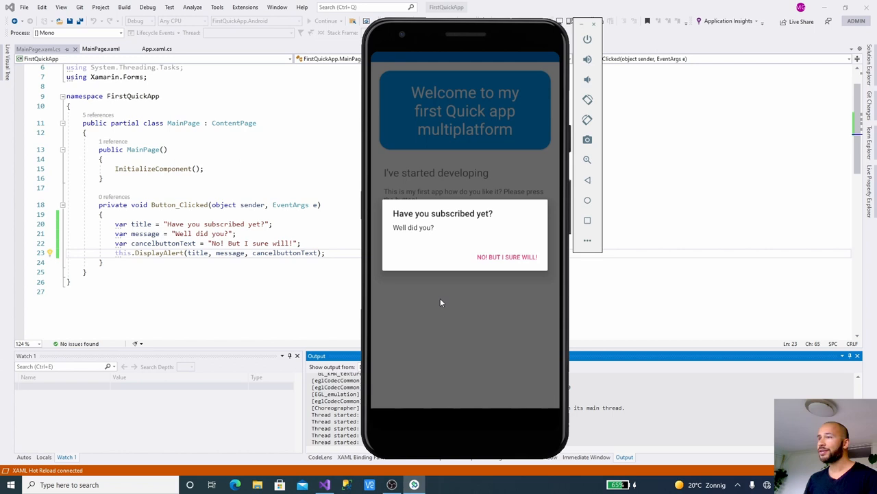
{"action": "mouse_move", "coordinate": [514, 258]}
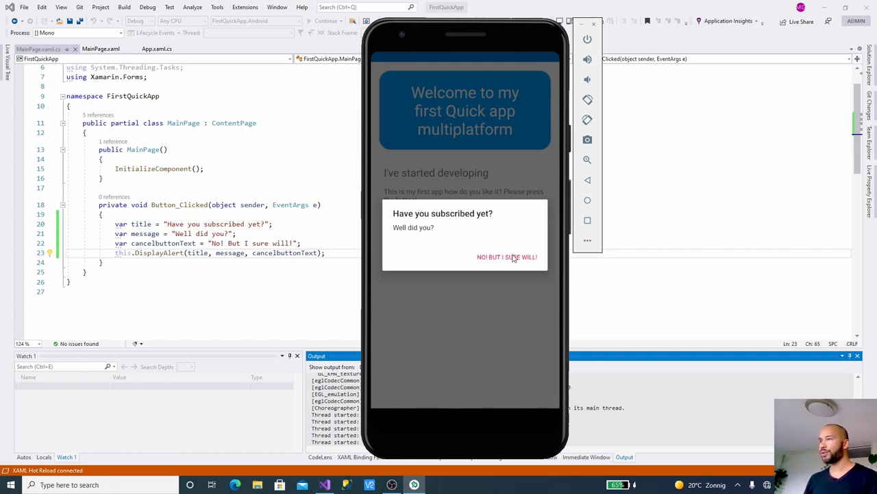
{"action": "left_click", "coordinate": [507, 257]}
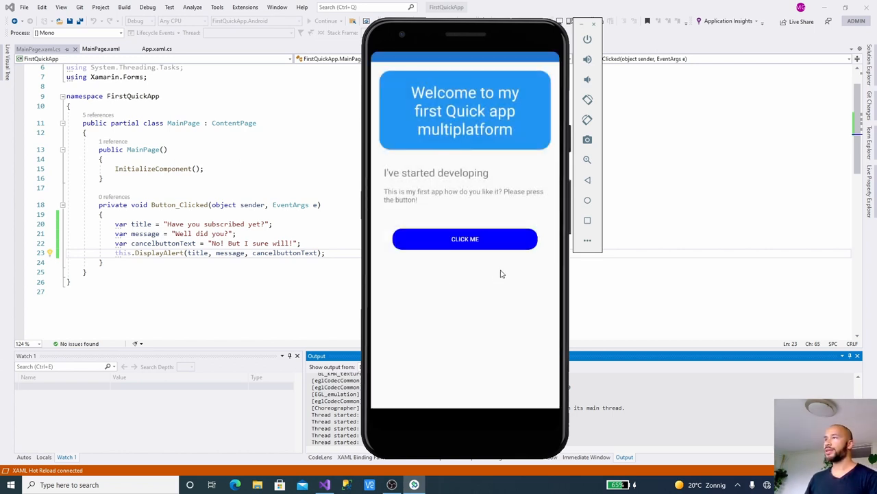
{"action": "mouse_move", "coordinate": [456, 272]}
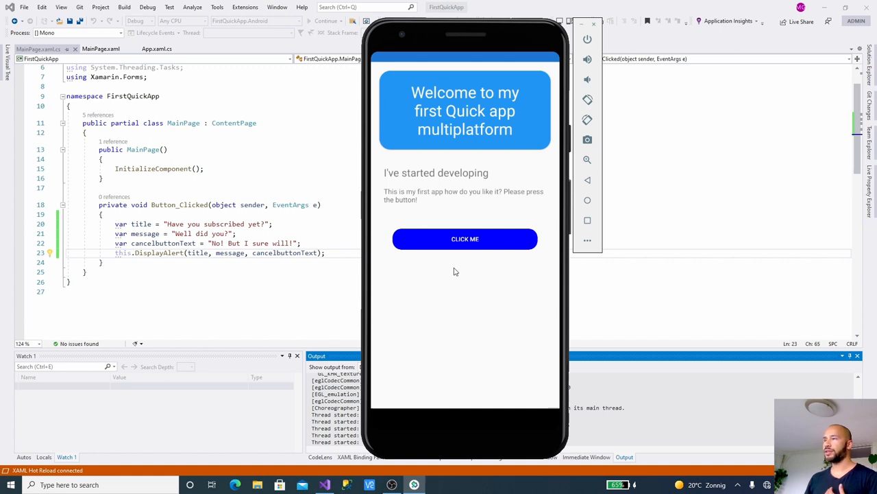
{"action": "mouse_move", "coordinate": [454, 274]}
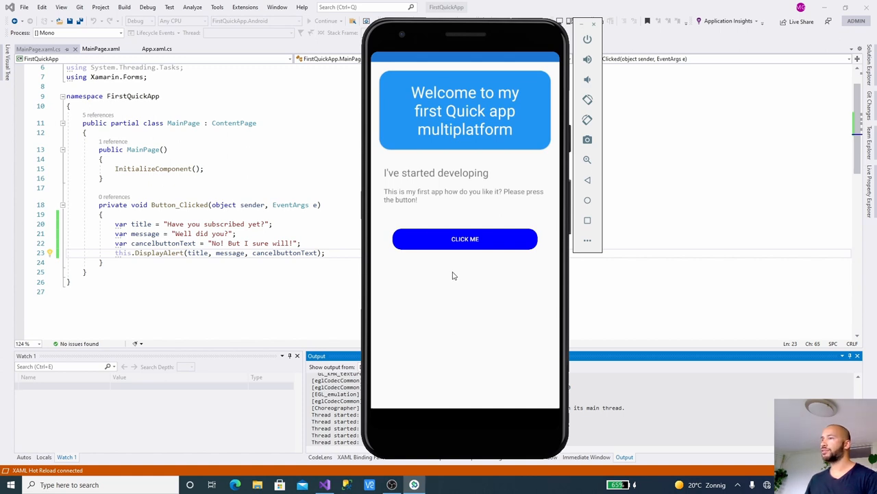
{"action": "left_click", "coordinate": [464, 239]}
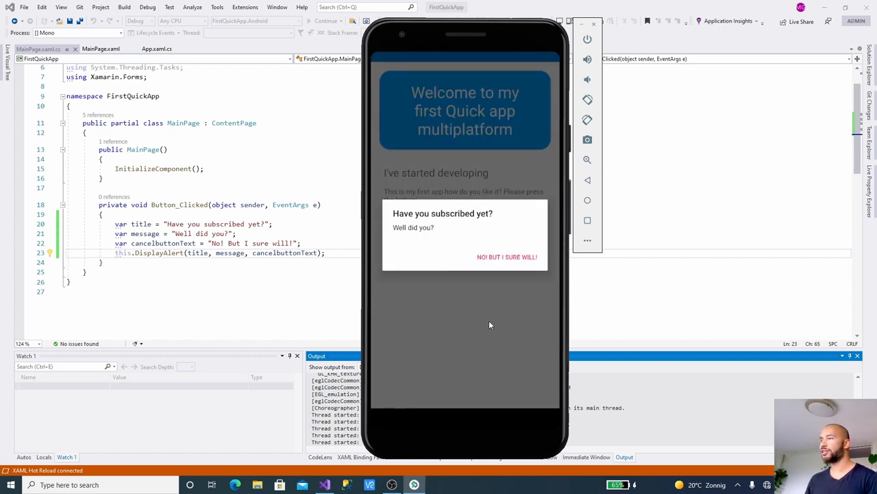
{"action": "left_click", "coordinate": [507, 256]}
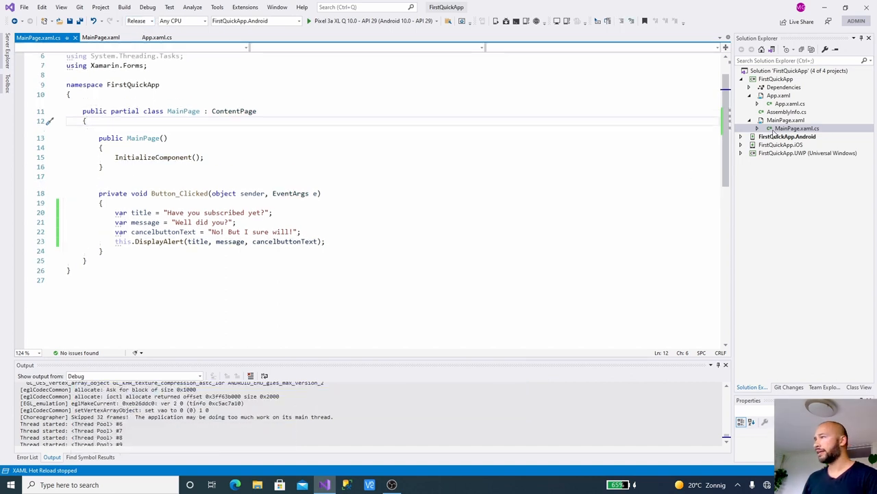
Set the Android Package Format to apk in the Android project's Android Options.
{"action": "right_click", "coordinate": [787, 137]}
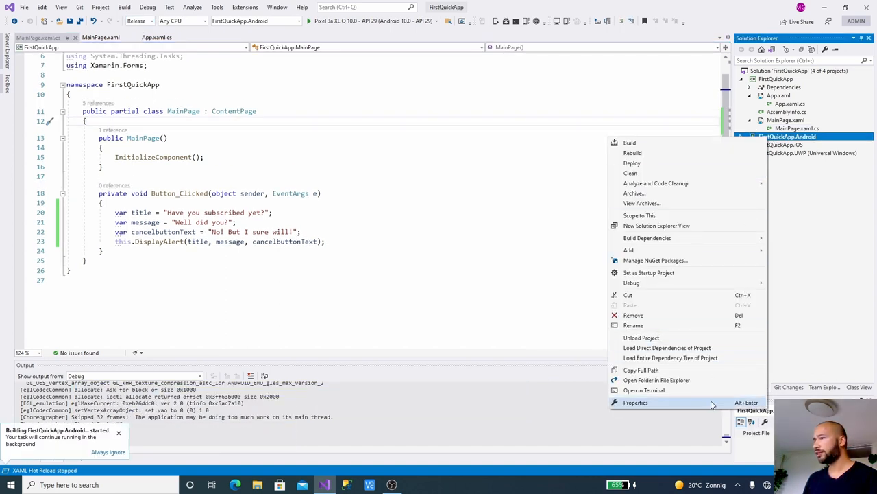
{"action": "left_click", "coordinate": [636, 403]}
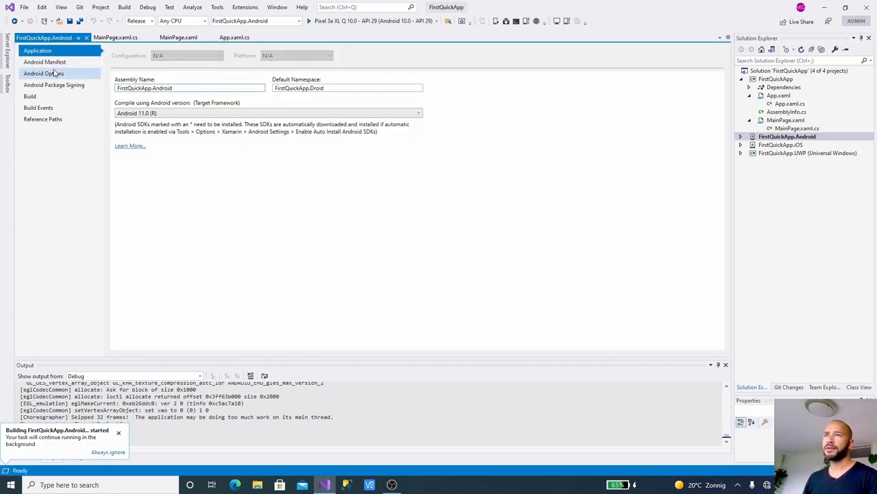
{"action": "left_click", "coordinate": [44, 74]}
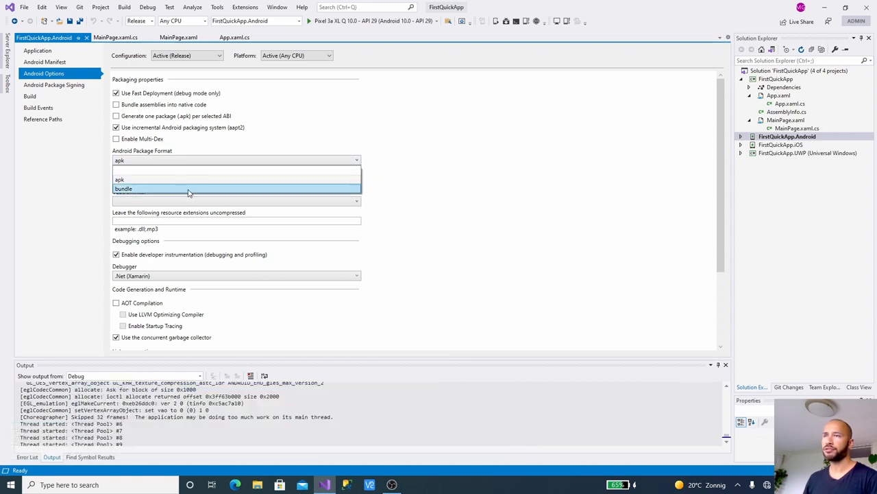
{"action": "mouse_move", "coordinate": [184, 179]}
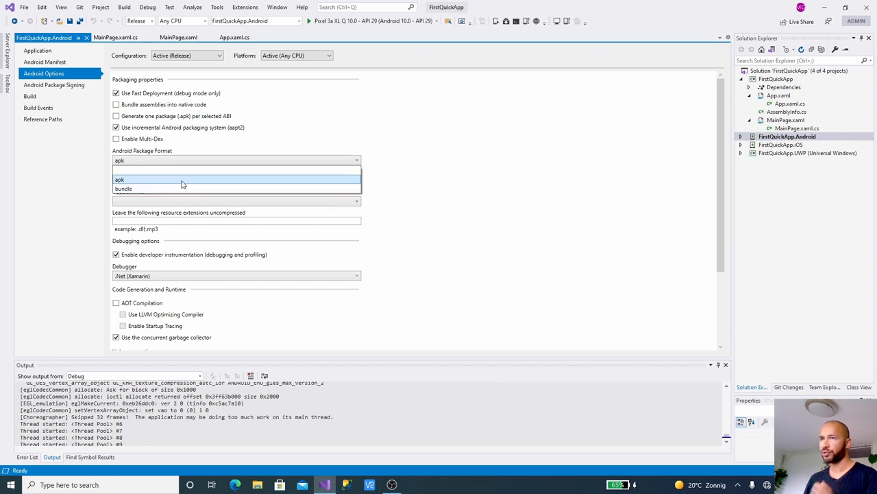
{"action": "left_click", "coordinate": [119, 179]}
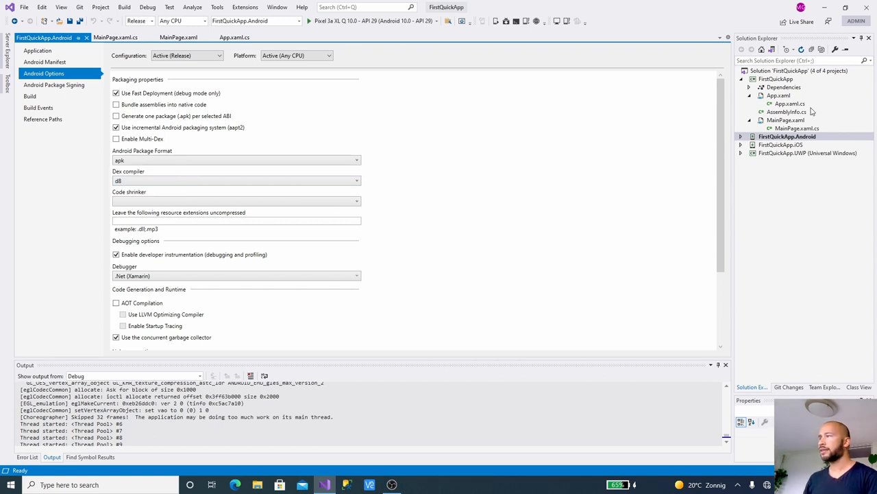
Start archiving the FirstQuickApp.Android project for distribution.
{"action": "right_click", "coordinate": [787, 136]}
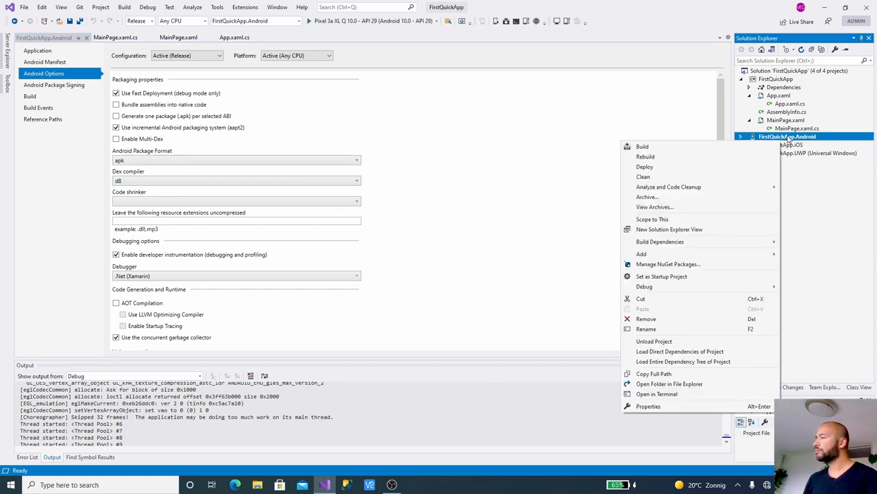
{"action": "mouse_move", "coordinate": [647, 197]}
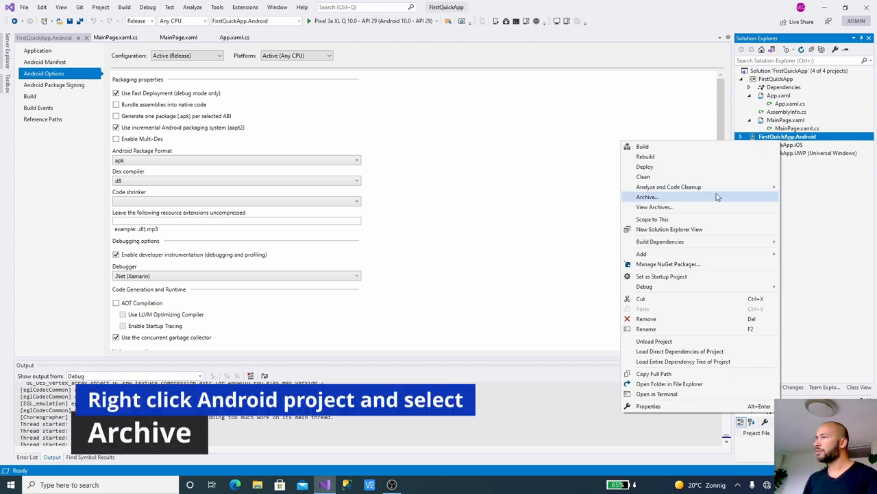
{"action": "left_click", "coordinate": [647, 197]}
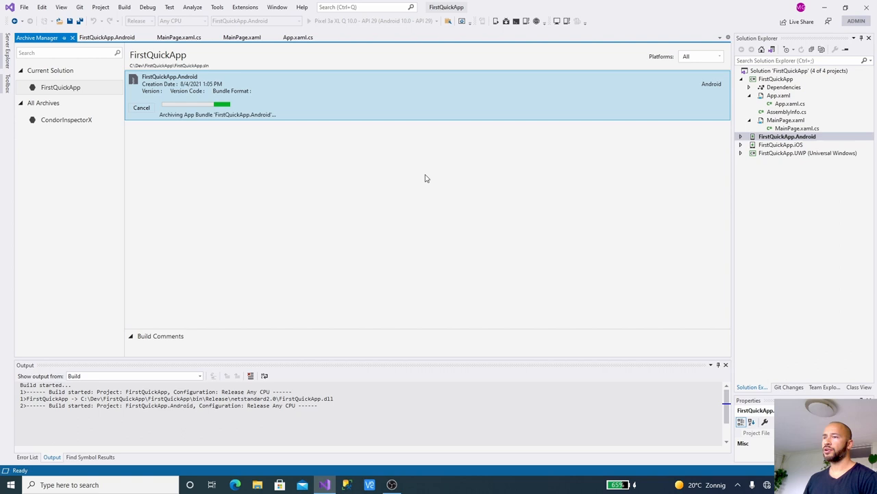
{"action": "mouse_move", "coordinate": [452, 177]}
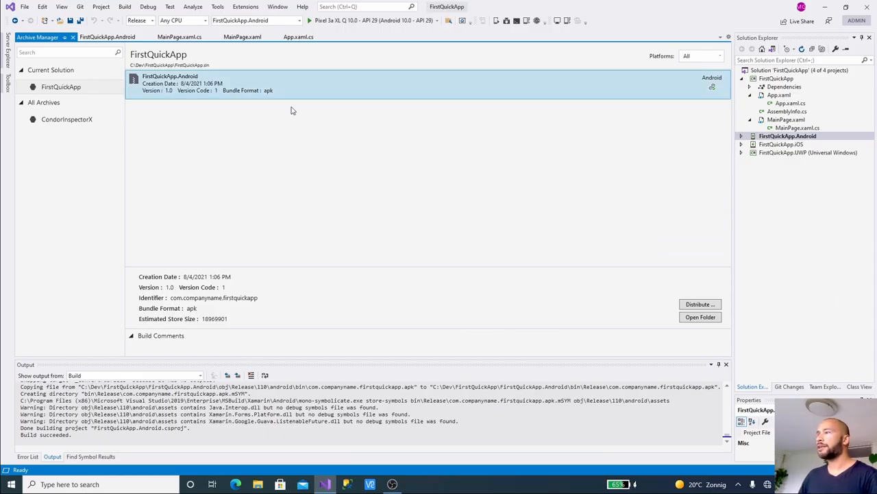
Distribute the finished FirstQuickApp.Android apk archive, version 1.0.
{"action": "left_click", "coordinate": [699, 305]}
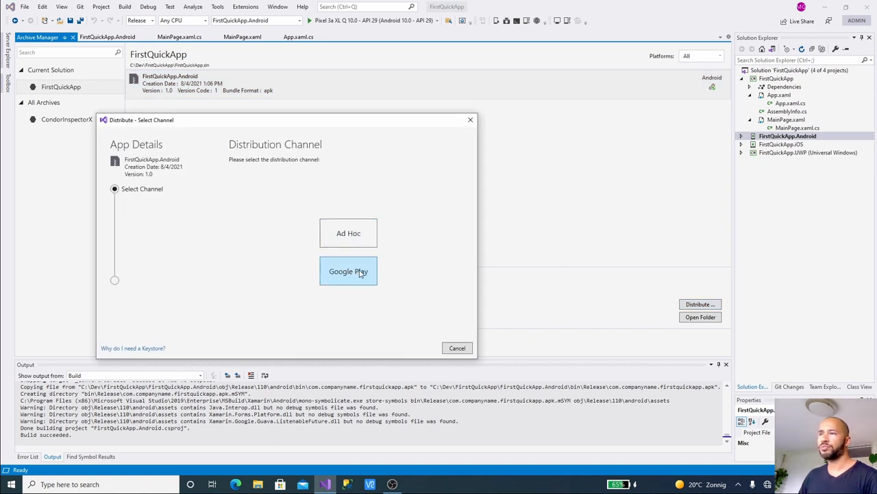
Choose Ad Hoc distribution and begin creating a new Android signing keystore.
{"action": "left_click", "coordinate": [348, 272]}
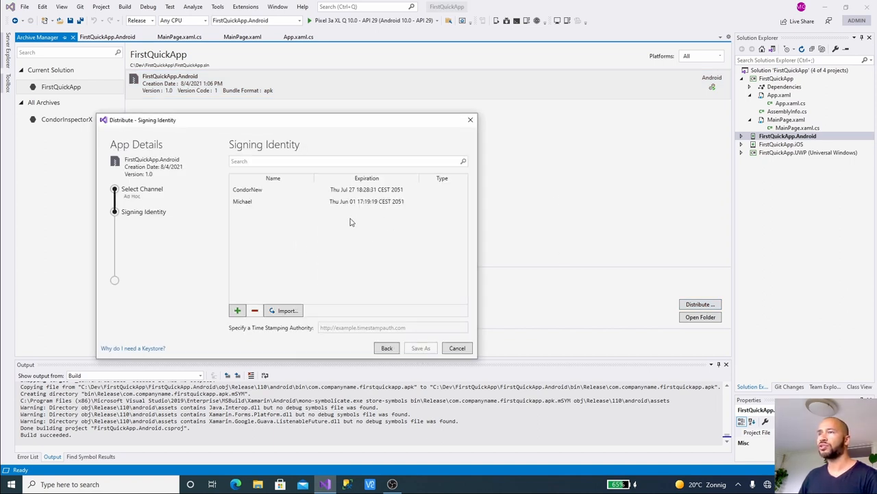
{"action": "mouse_move", "coordinate": [261, 274]}
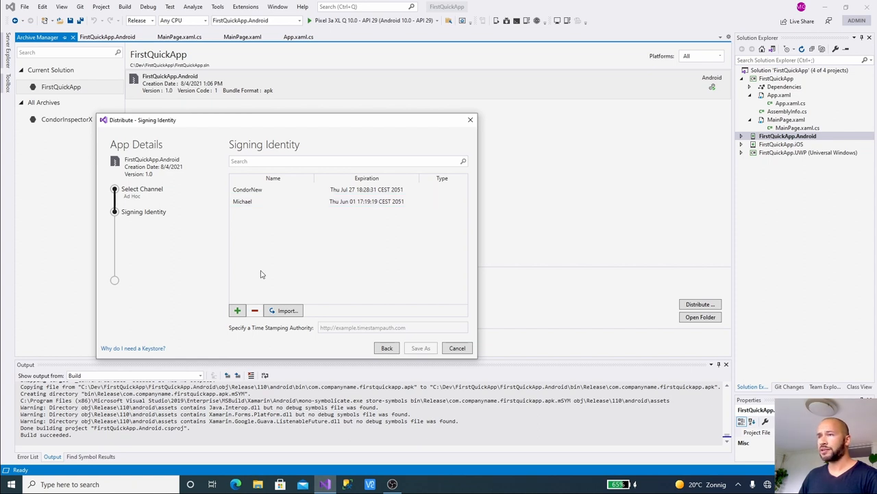
{"action": "mouse_move", "coordinate": [285, 200]}
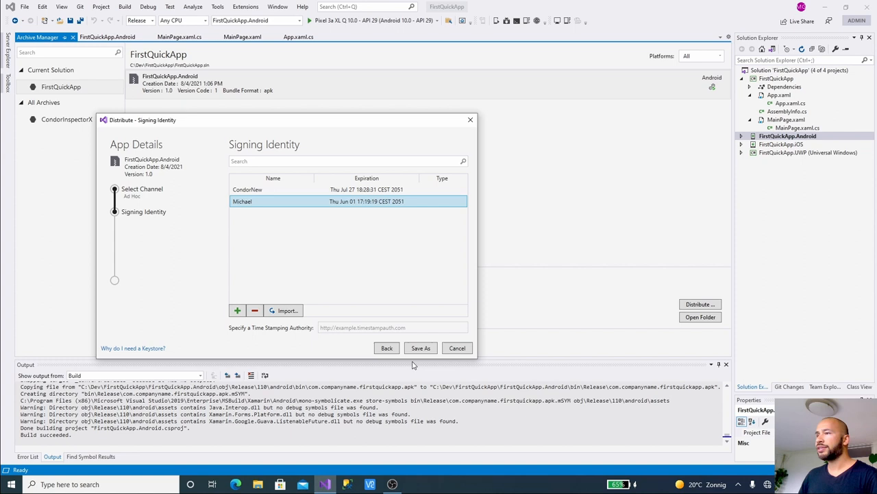
{"action": "mouse_move", "coordinate": [421, 348]}
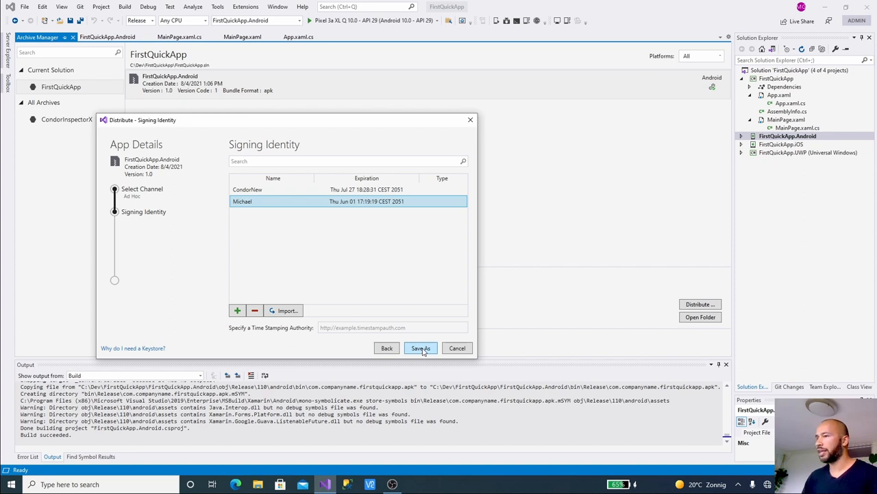
{"action": "mouse_move", "coordinate": [421, 348]}
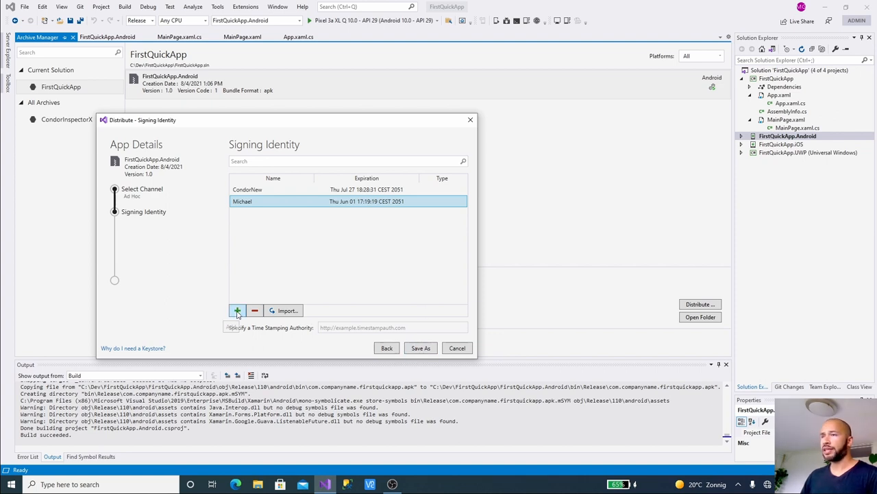
{"action": "left_click", "coordinate": [237, 310]}
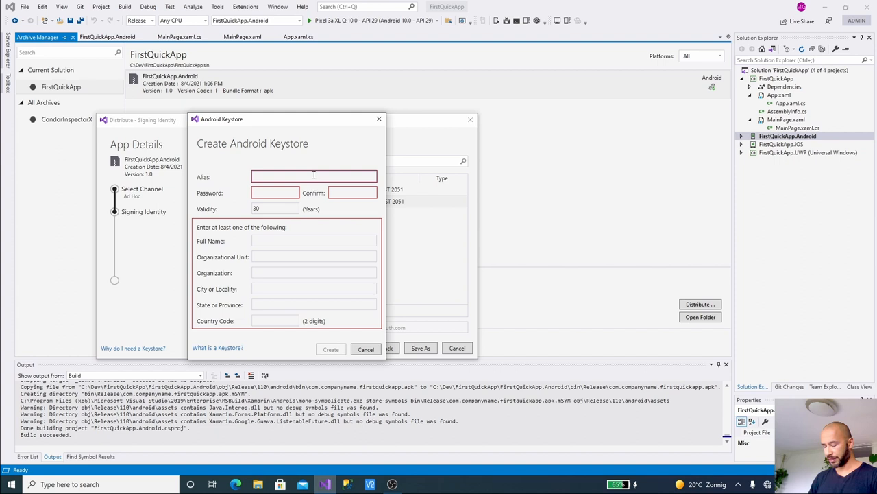
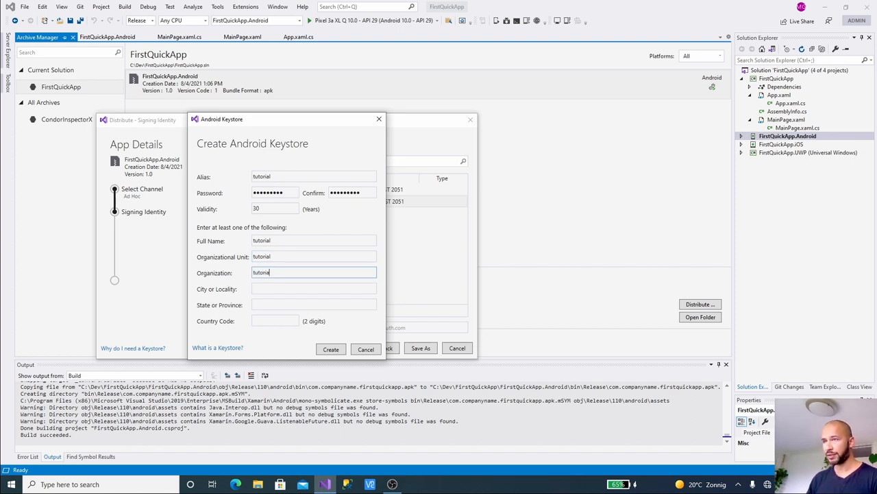
Enter alias tutorial, its password and name/organization details for the keystore.
{"action": "left_click", "coordinate": [313, 288]}
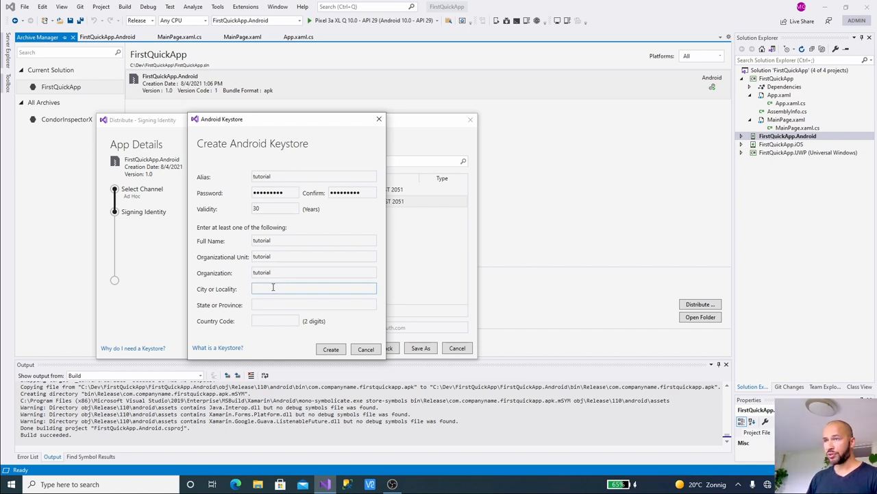
Add city Utrecht, state Amersfoort, country code 31 and create the tutorial keystore.
{"action": "type", "text": "Utrecht"}
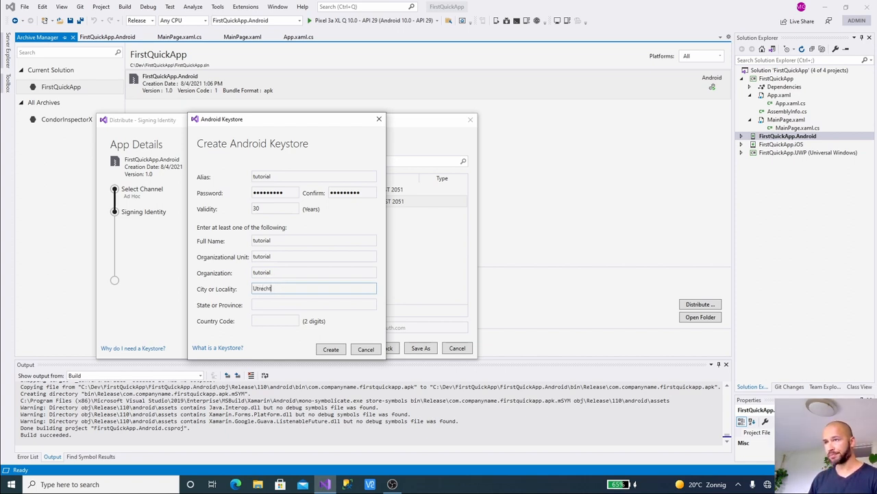
{"action": "type", "text": "Amersfoort"}
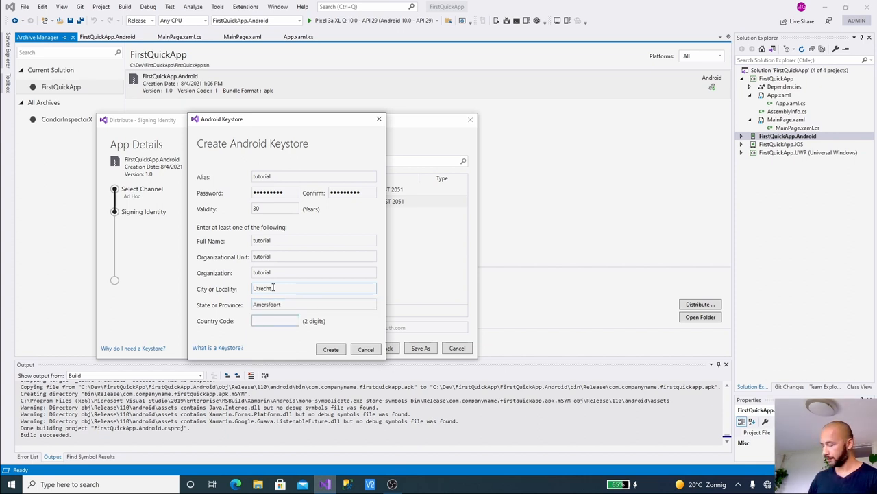
{"action": "type", "text": "31"}
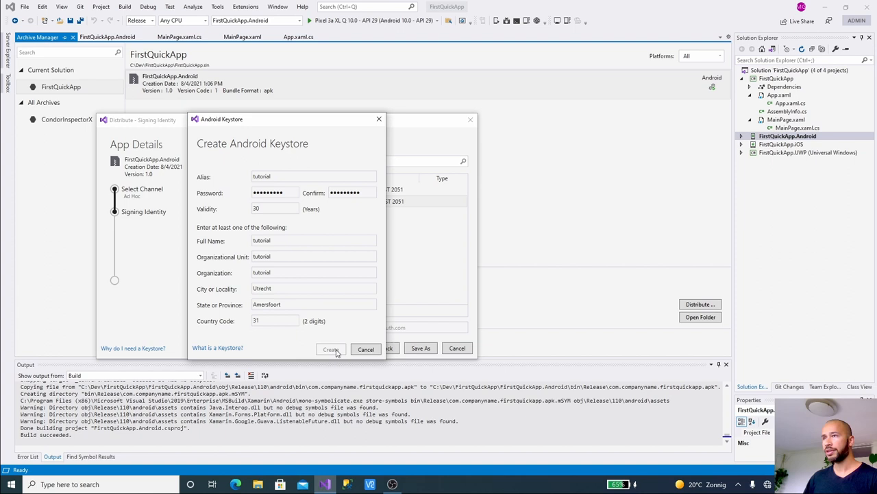
{"action": "left_click", "coordinate": [331, 350]}
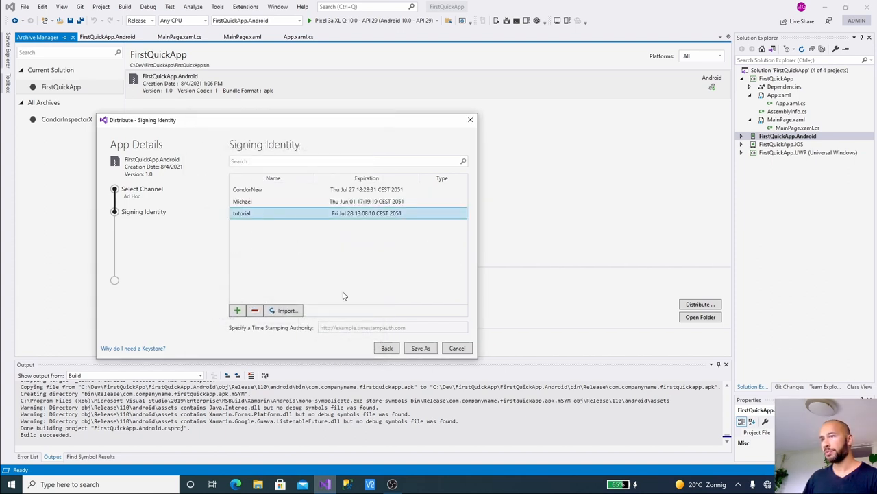
Save the tutorial-signed APK to the Desktop, confirming the certificate password.
{"action": "left_click", "coordinate": [420, 348]}
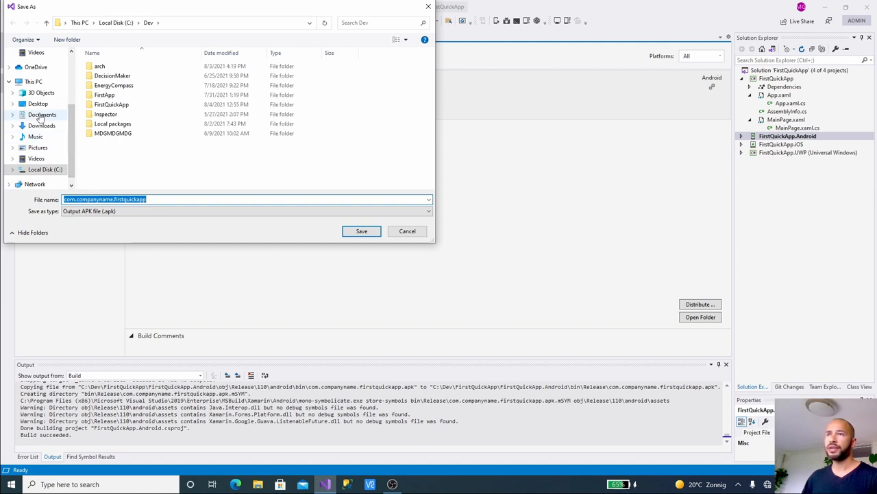
{"action": "left_click", "coordinate": [39, 103]}
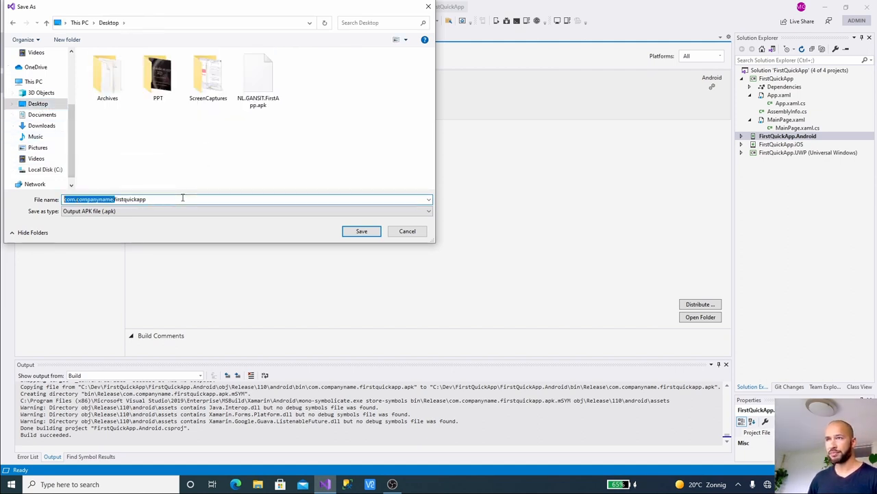
{"action": "left_click", "coordinate": [362, 230]}
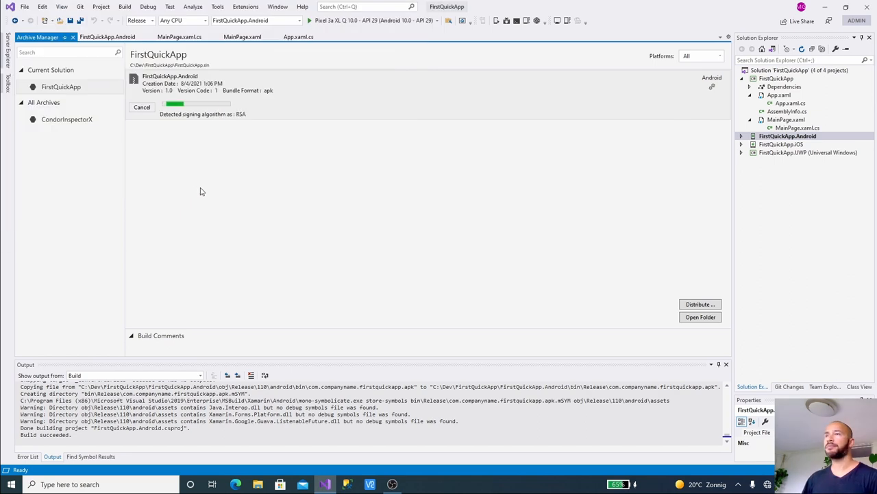
{"action": "type", "text": "•••"}
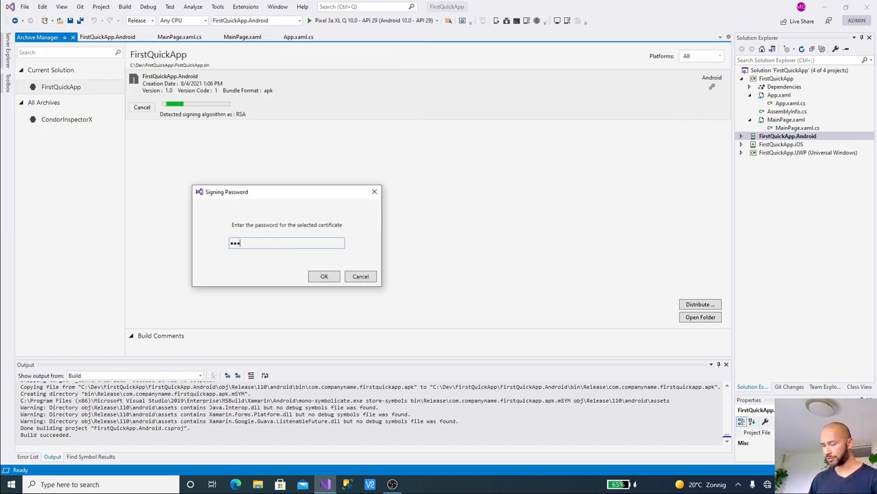
{"action": "left_click", "coordinate": [323, 275]}
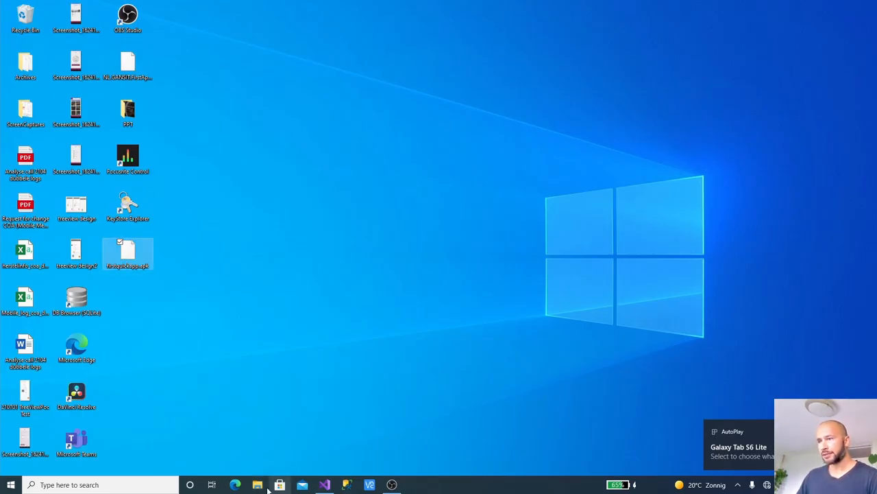
Check firstquickapp.apk sits in the Galaxy Tab S6 Lite Download folder, then close File Explorer.
{"action": "left_click", "coordinate": [258, 485]}
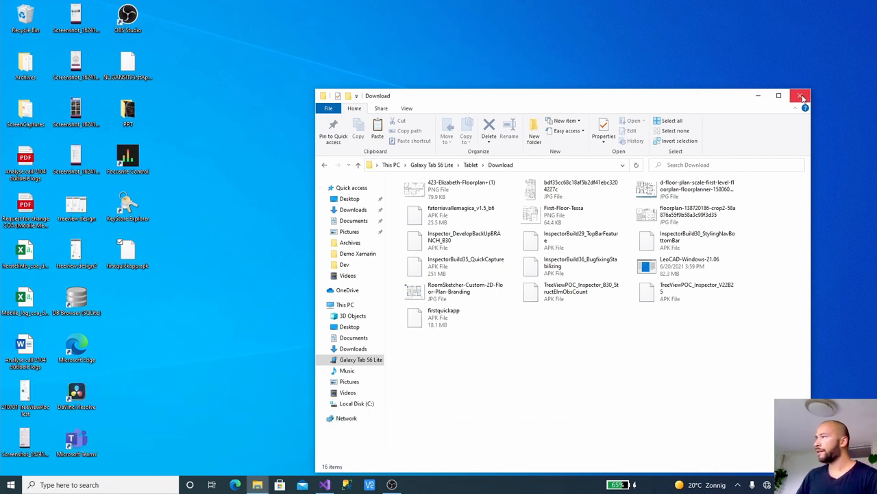
{"action": "left_click", "coordinate": [801, 96]}
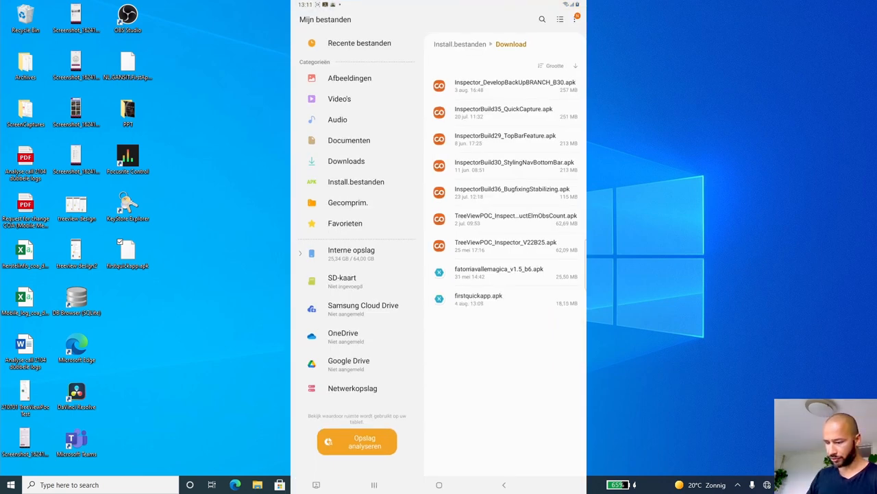
Install firstquickapp.apk from My Files' Download installation files.
{"action": "left_click", "coordinate": [346, 160]}
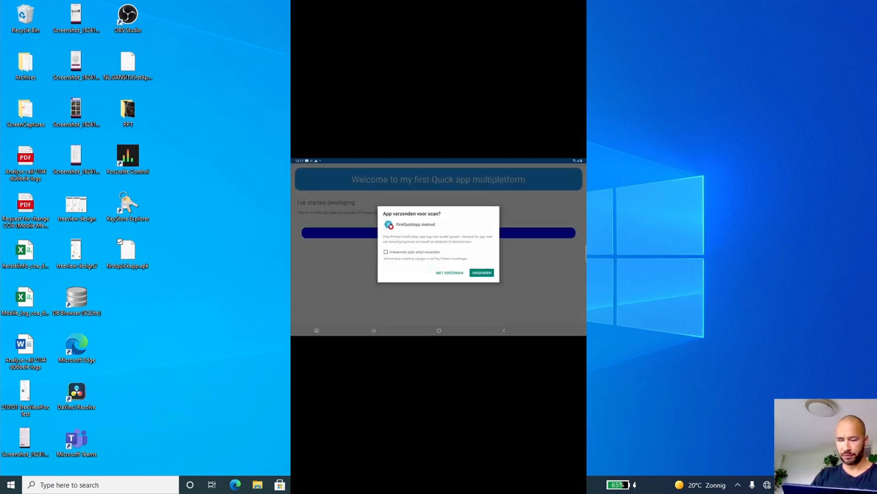
Decline 'Niet verzenden' on the scan prompt and bring up the subscribe alert via CLICK ME.
{"action": "left_click", "coordinate": [449, 272]}
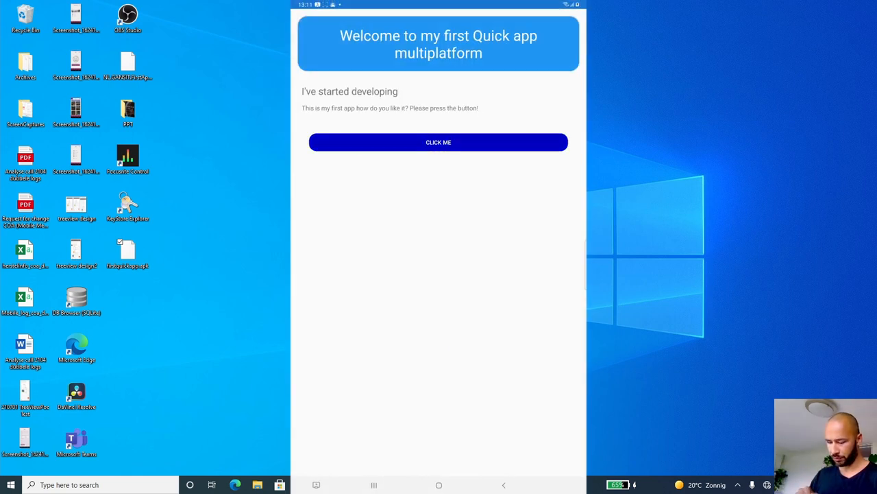
{"action": "left_click", "coordinate": [439, 142]}
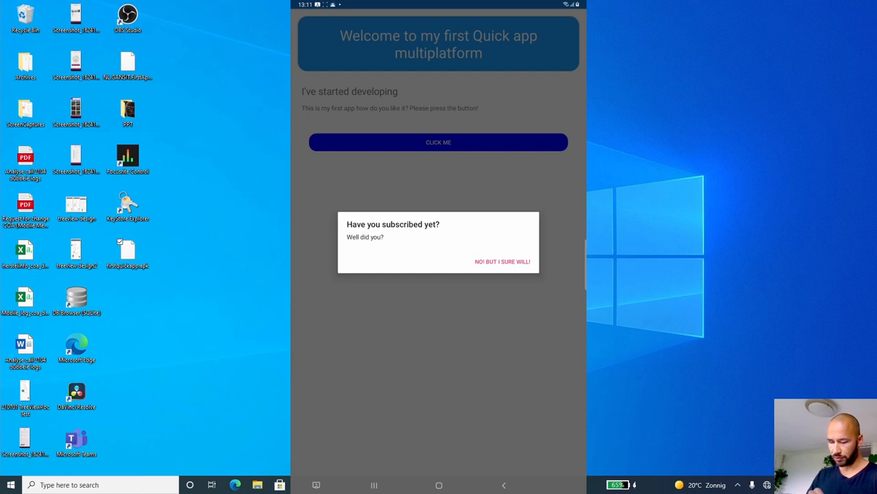